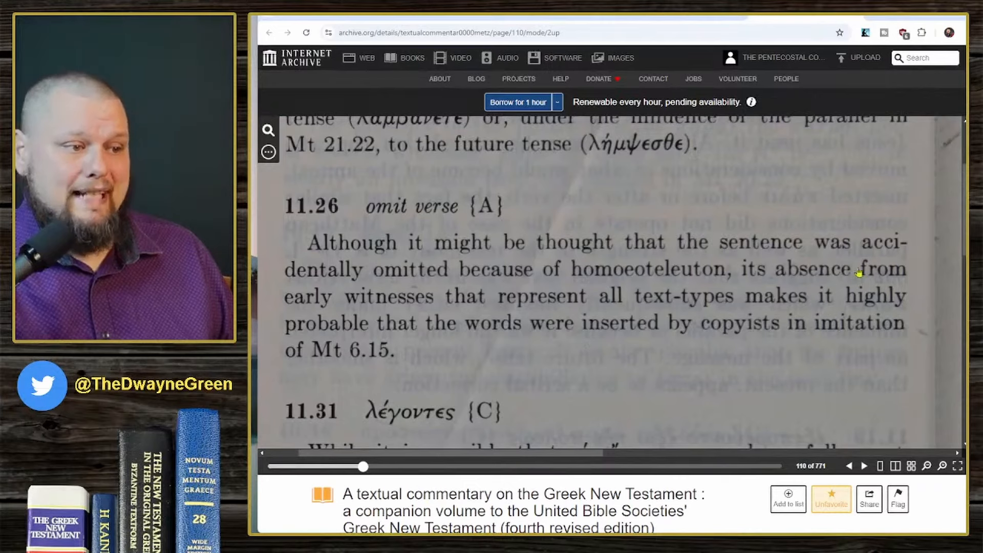
Step: Review the 02 (A) manuscript entry, its Byz with Alexandrian mixture type and the 042 (Σ) include value
left_click(125, 302)
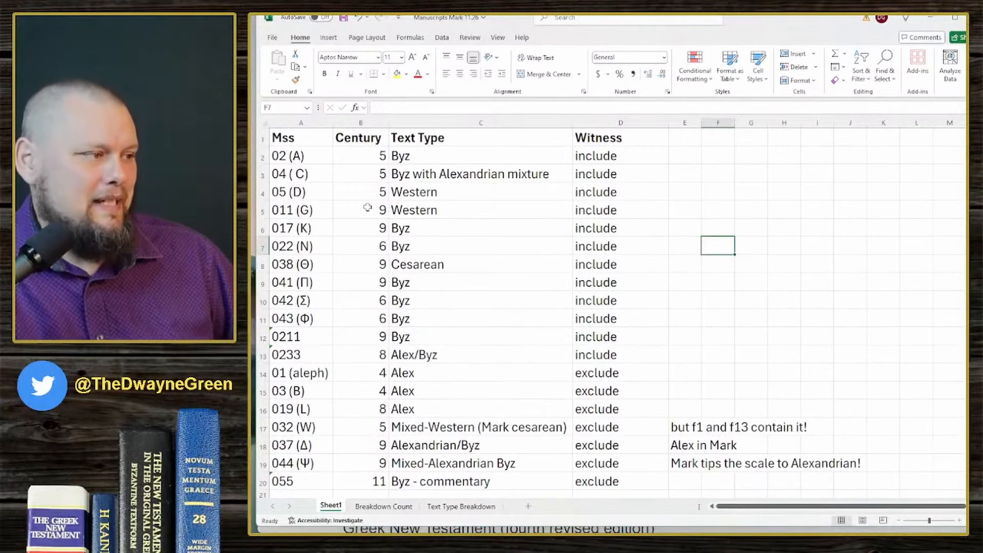
left_click(299, 155)
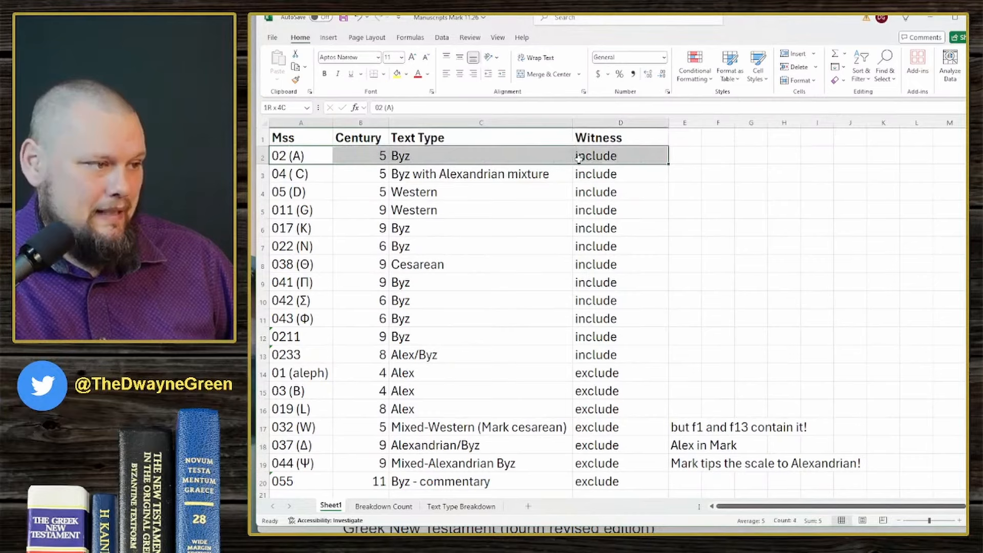
left_click_drag(361, 155, 361, 300)
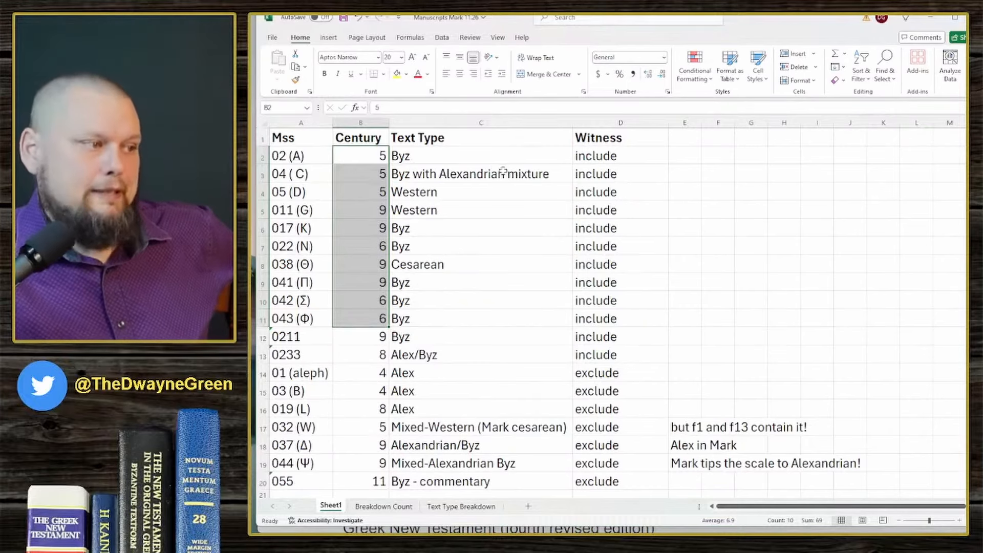
left_click(481, 174)
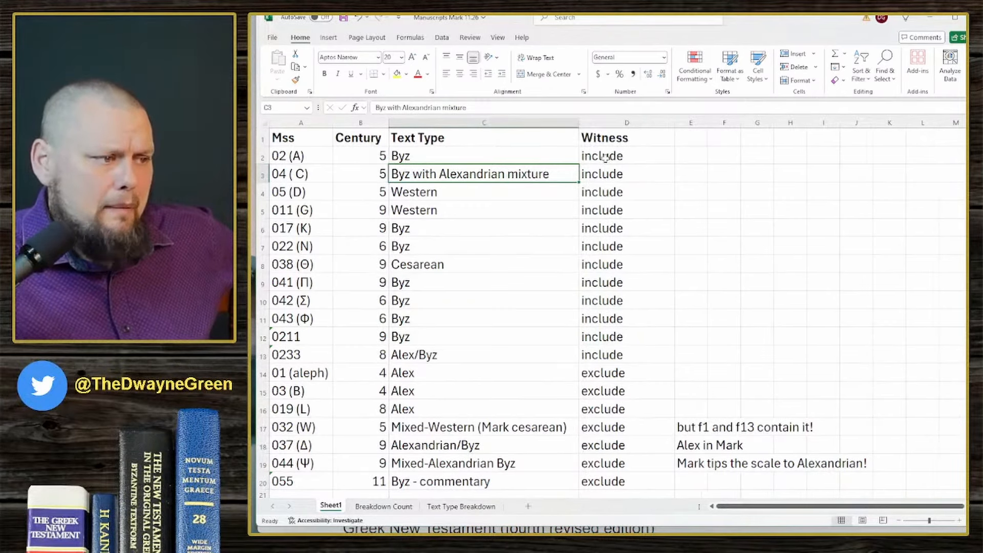
left_click(625, 300)
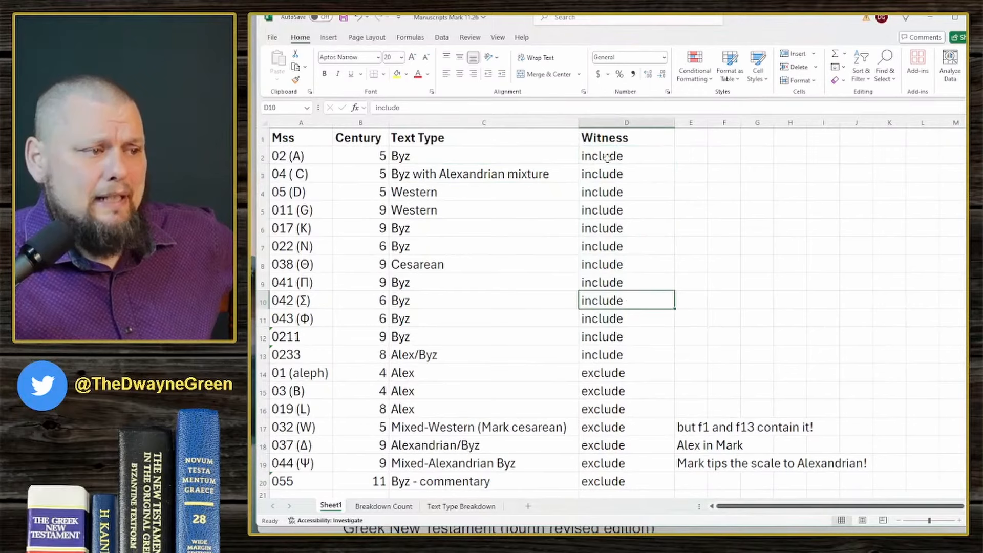
mouse_move(608, 416)
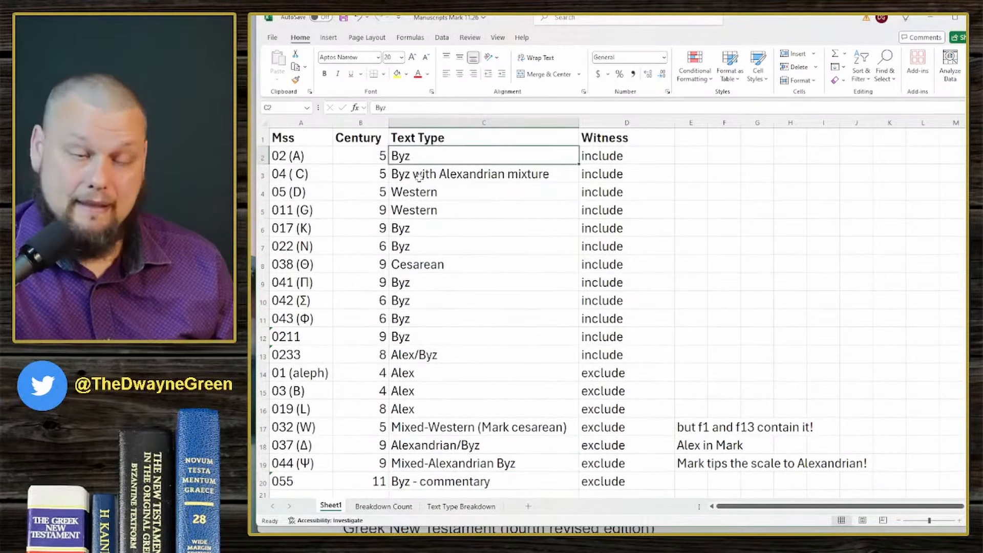
Step: Review the text types of 038 (Θ), the Alex manuscripts, 037 (Δ) and the mixed entries
left_click(482, 174)
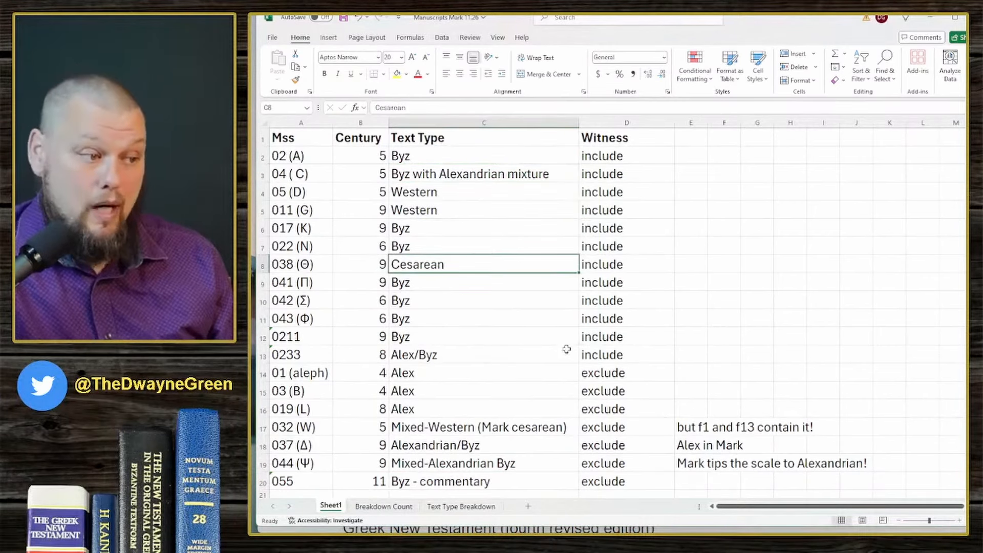
mouse_move(434, 275)
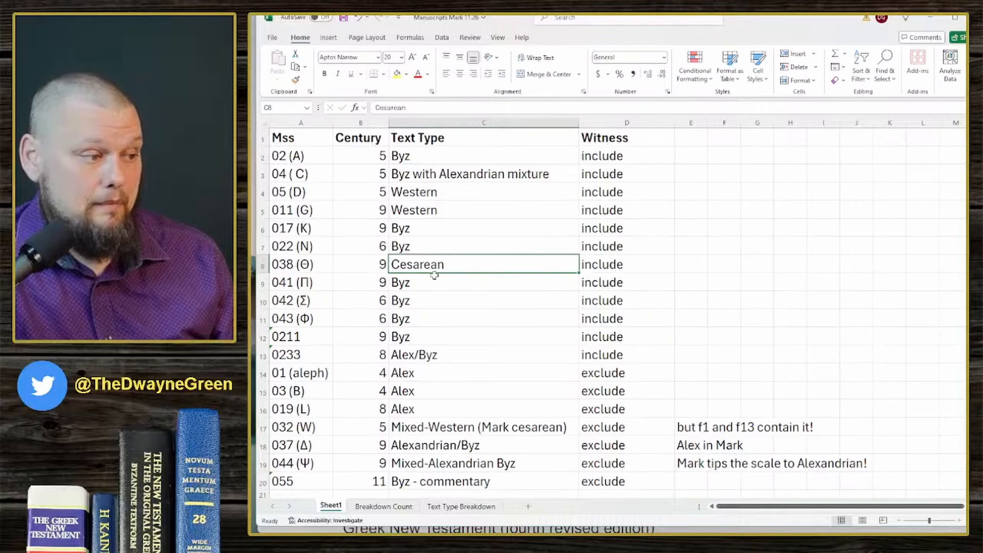
left_click(482, 355)
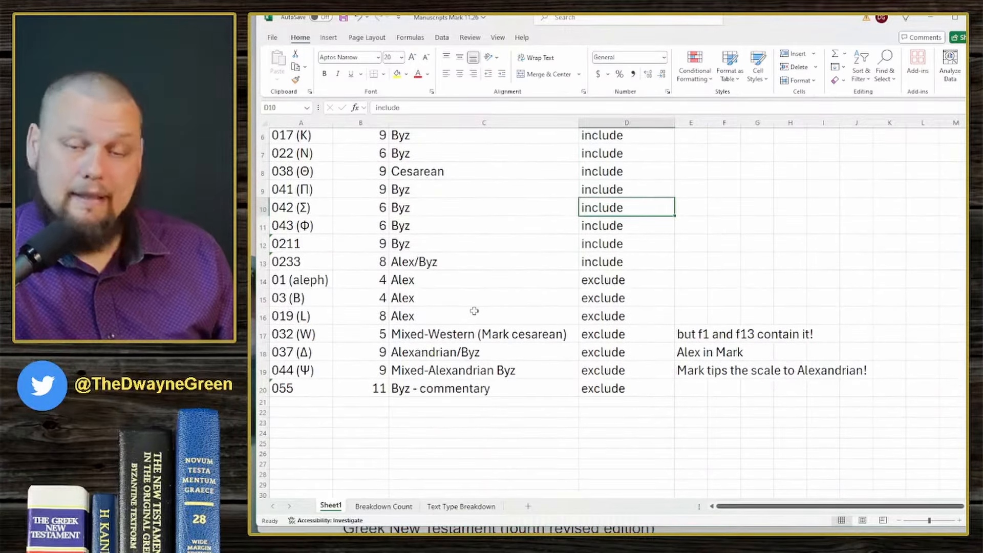
left_click(483, 279)
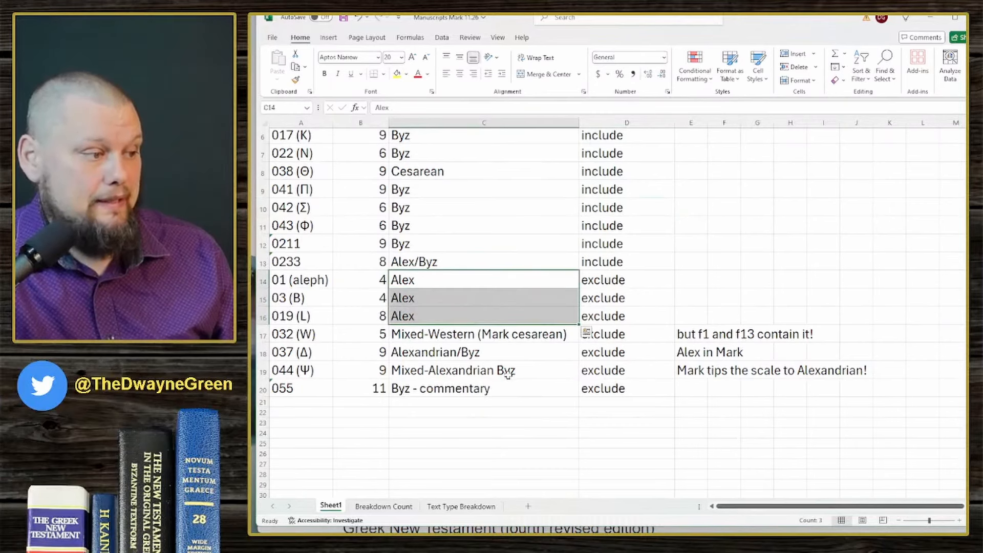
left_click(480, 334)
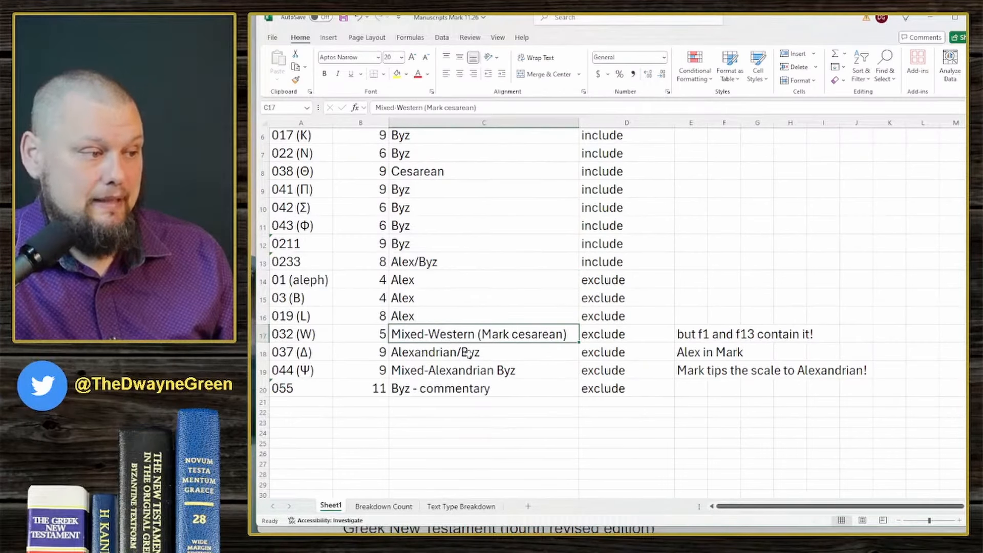
left_click(479, 351)
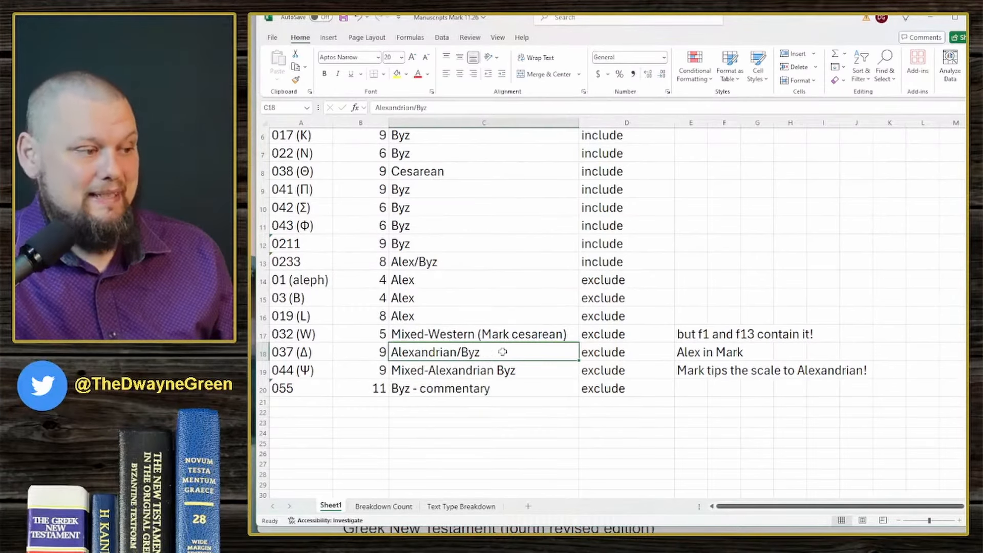
left_click(482, 370)
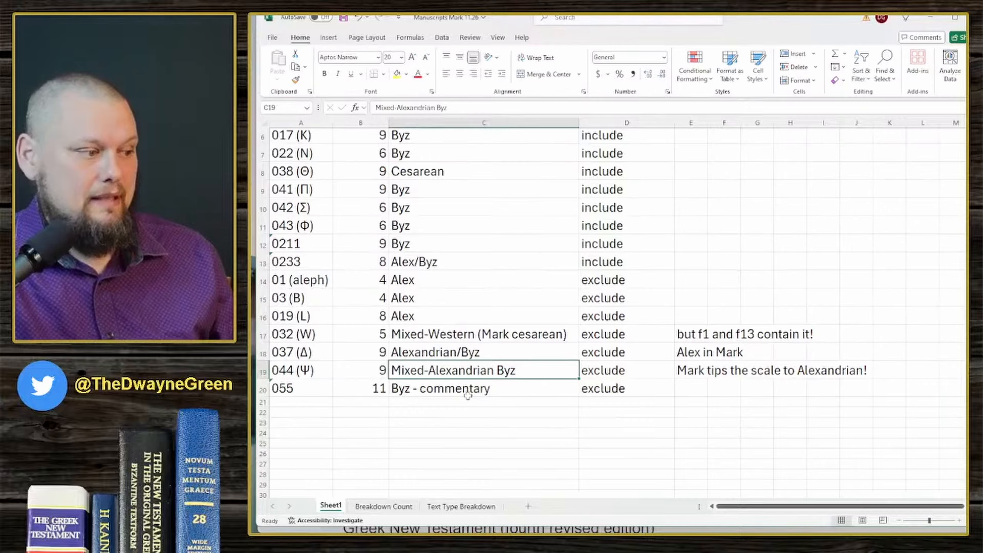
left_click(482, 388)
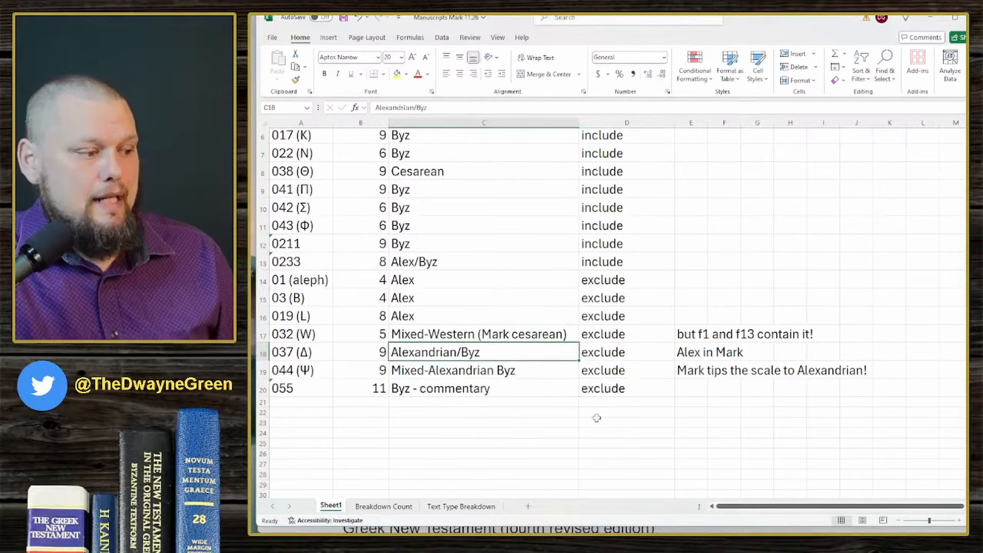
Step: Switch to the Breakdown Count sheet with the century Include/Exclude table
left_click(383, 505)
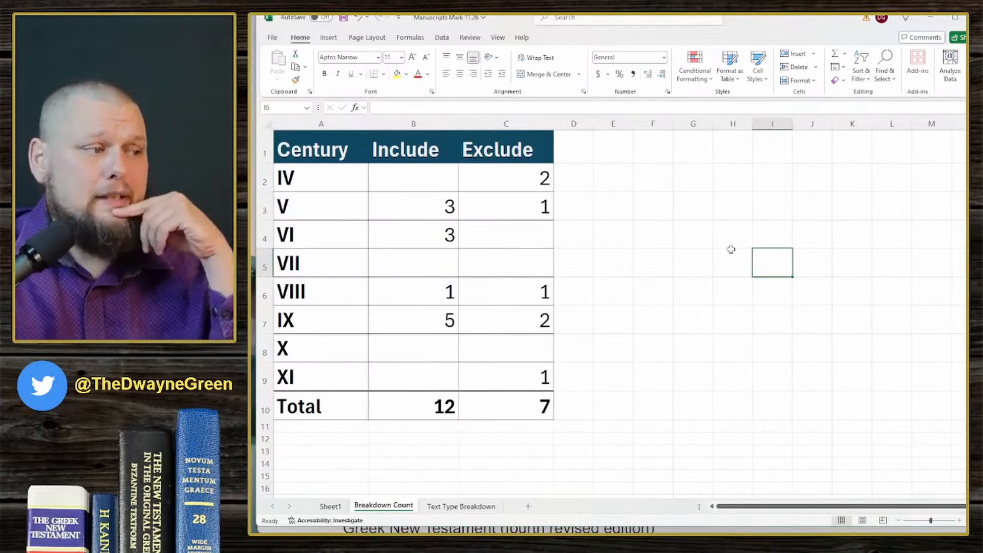
left_click(732, 263)
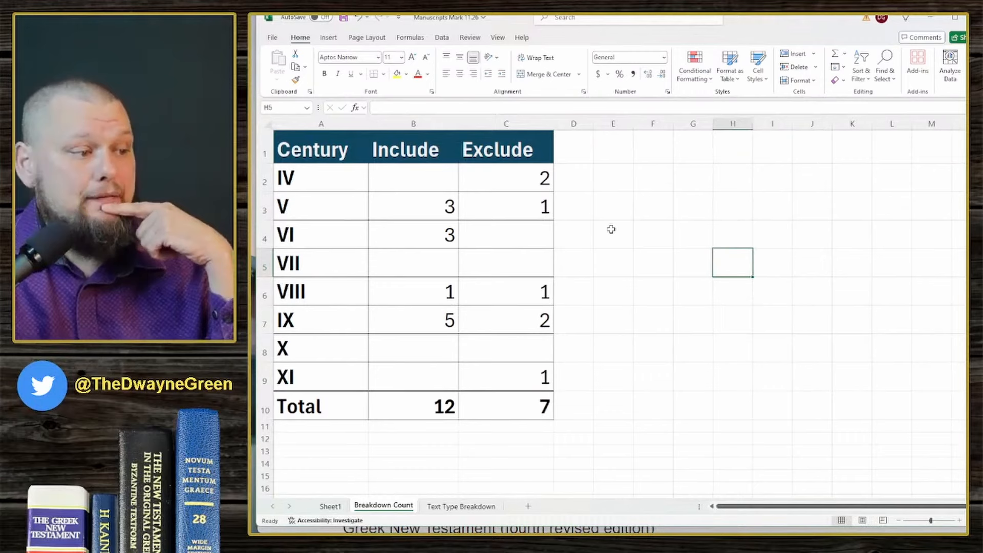
mouse_move(671, 242)
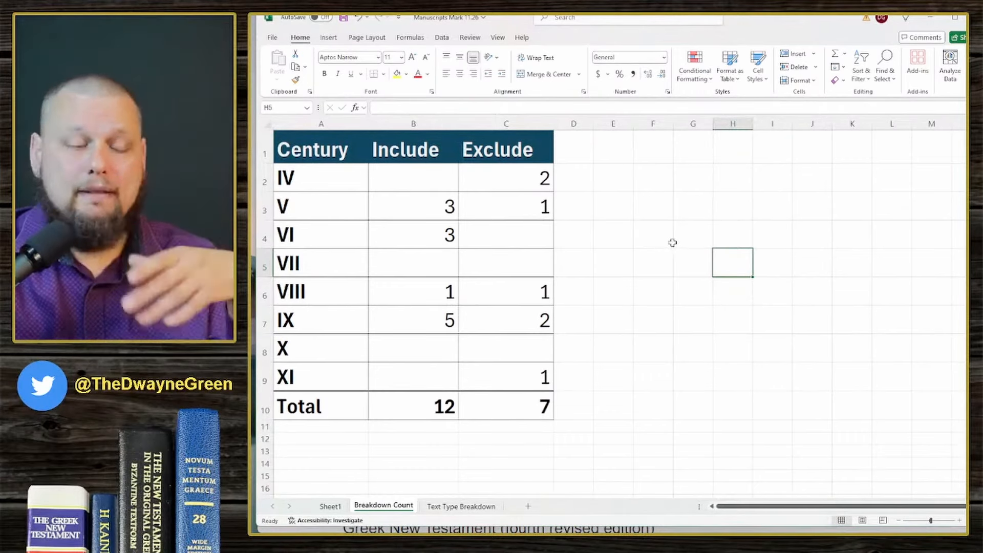
mouse_move(675, 228)
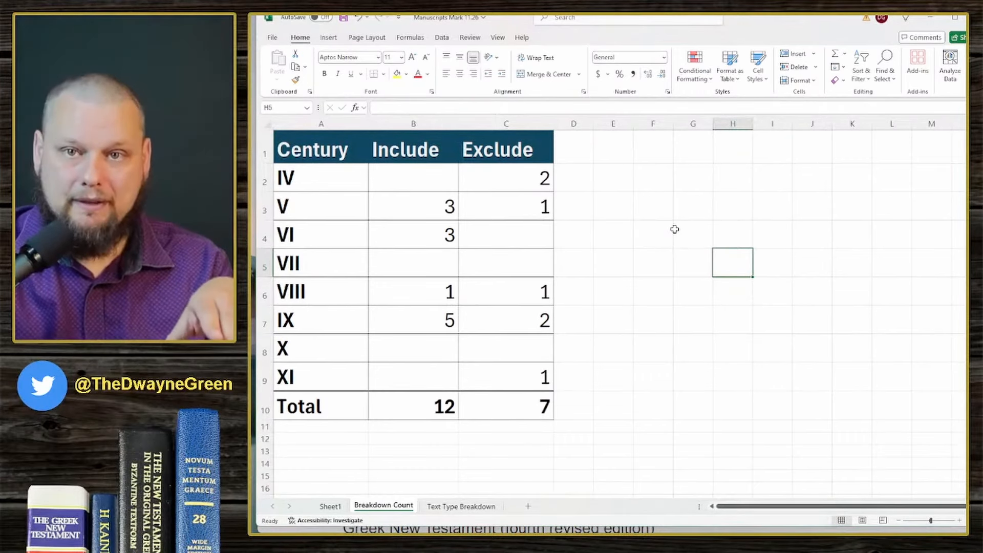
left_click(613, 234)
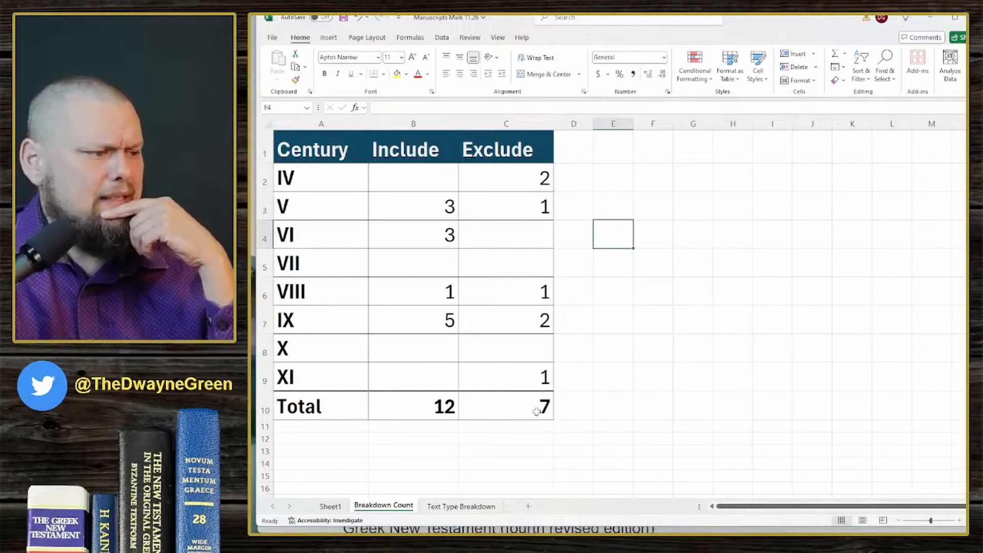
left_click(331, 506)
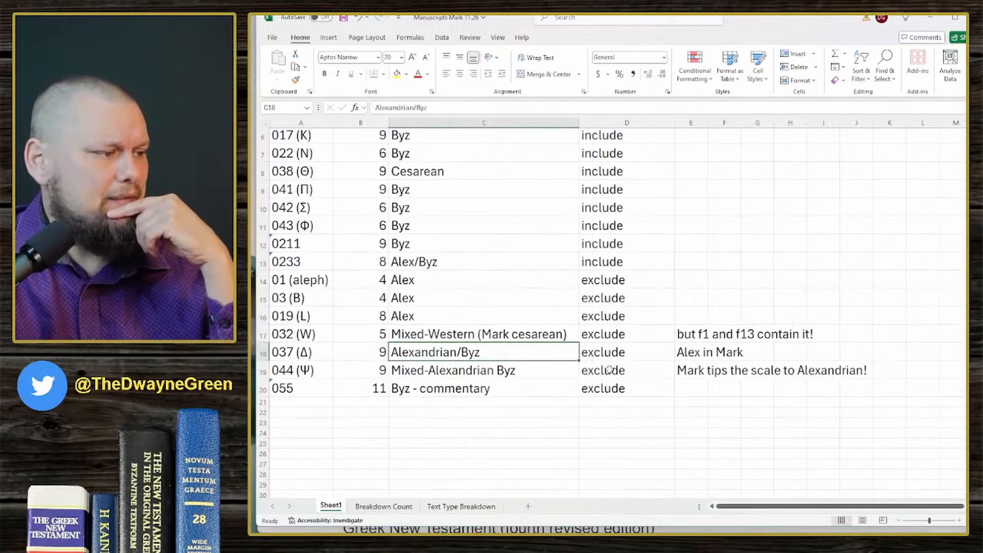
left_click_drag(627, 279, 627, 370)
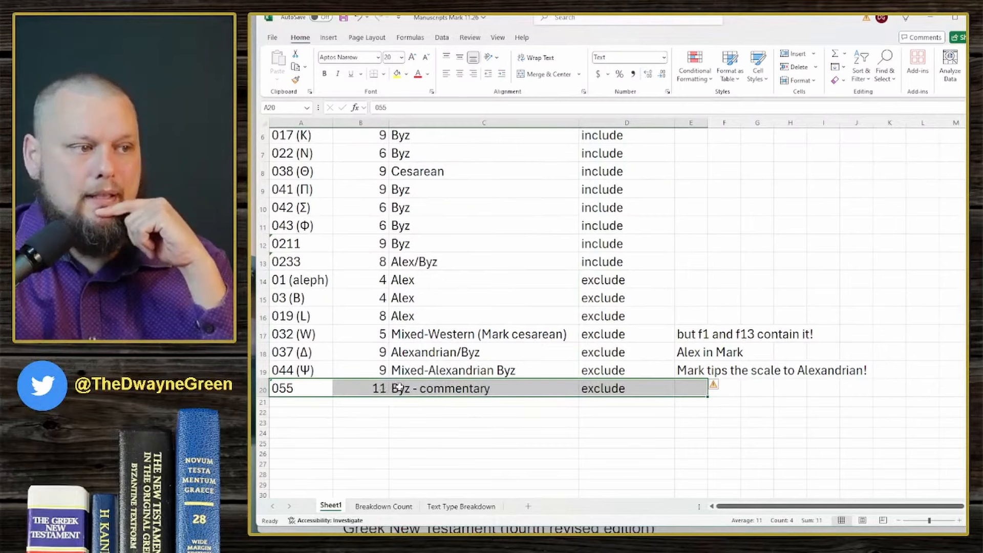
left_click(382, 506)
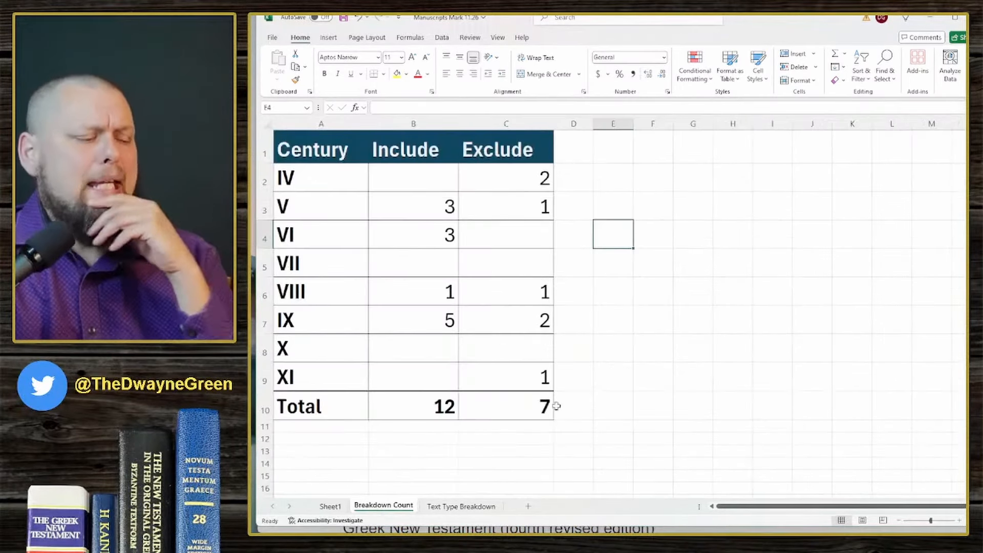
Step: Check the IV, V, VIII and IX-century Exclude counts and the Exclude total of 7
left_click(504, 178)
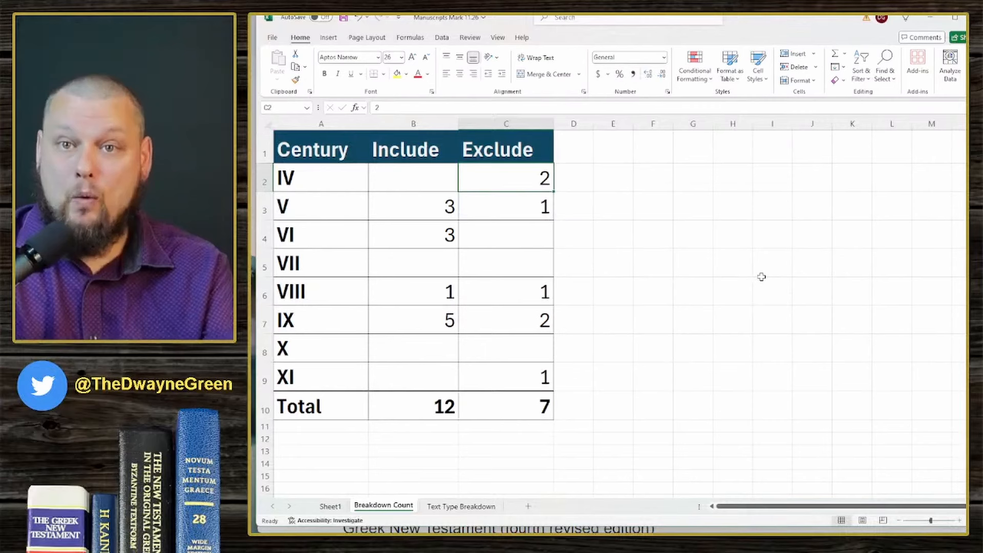
mouse_move(672, 249)
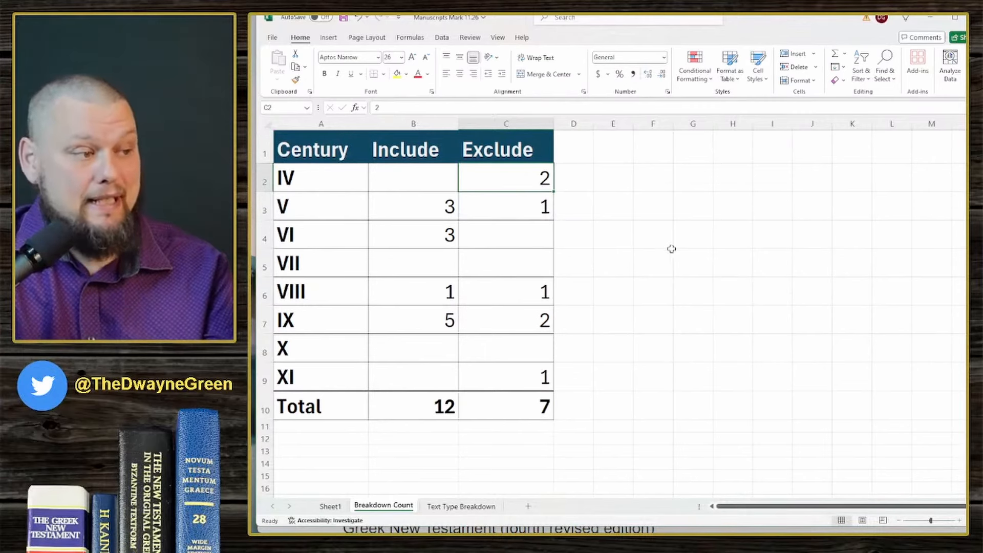
left_click(505, 206)
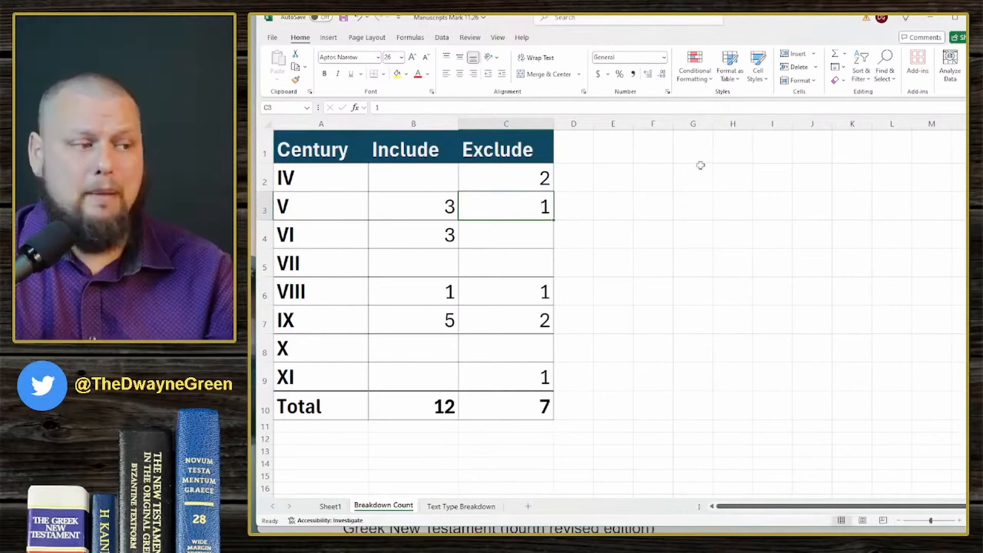
left_click(505, 291)
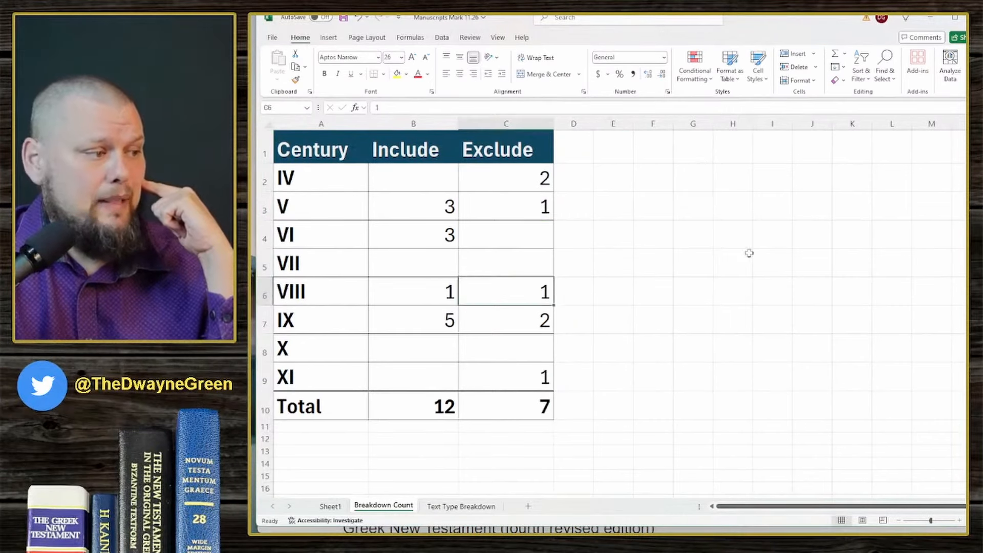
mouse_move(567, 334)
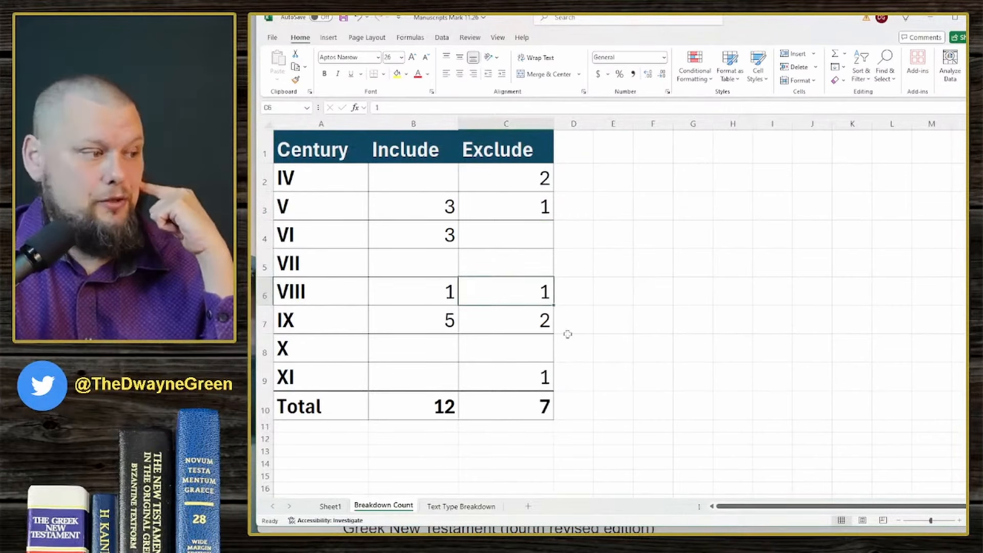
left_click(506, 319)
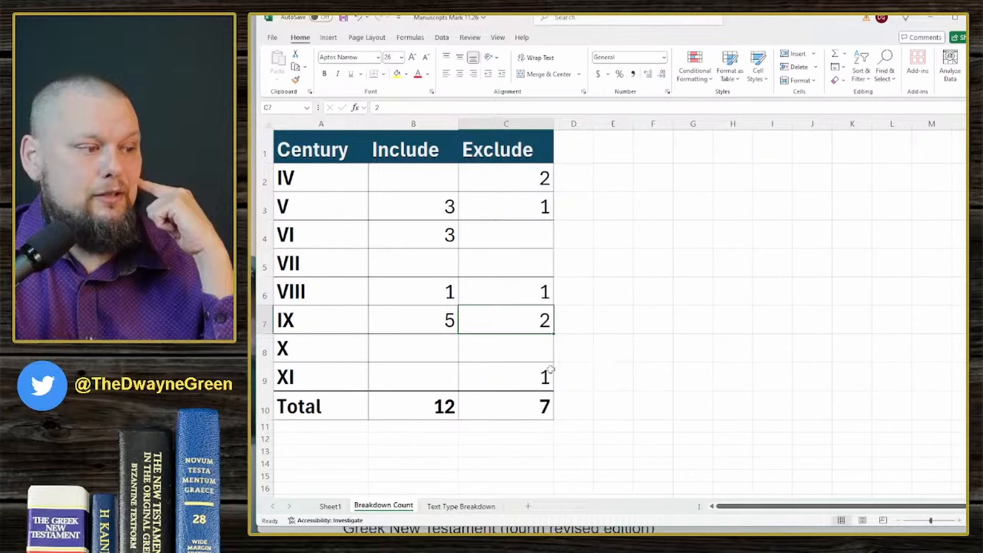
left_click(505, 405)
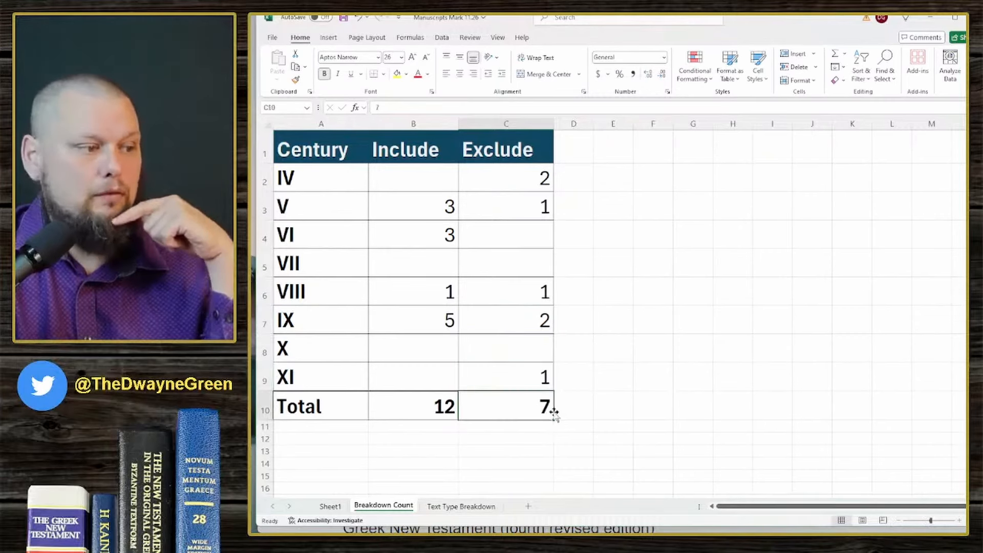
mouse_move(671, 311)
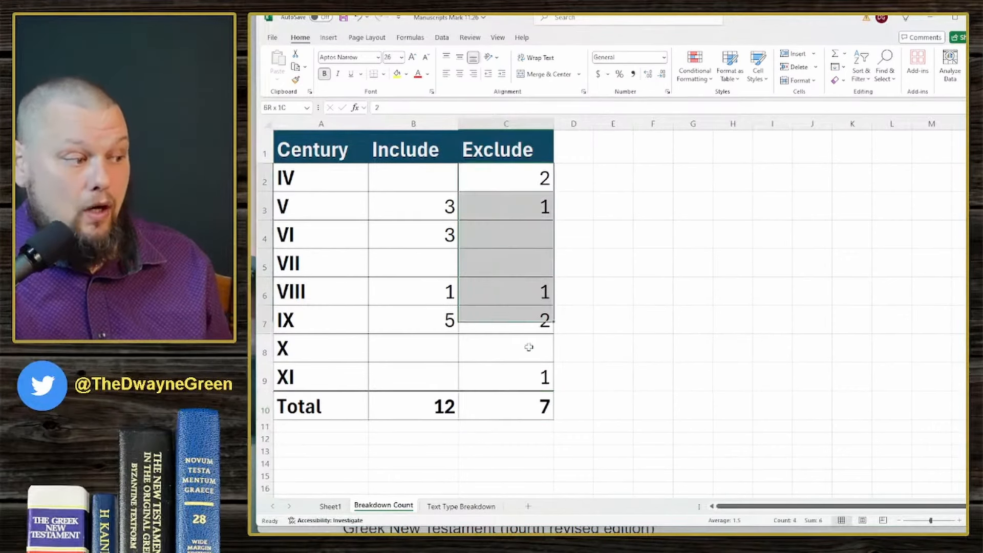
left_click(612, 347)
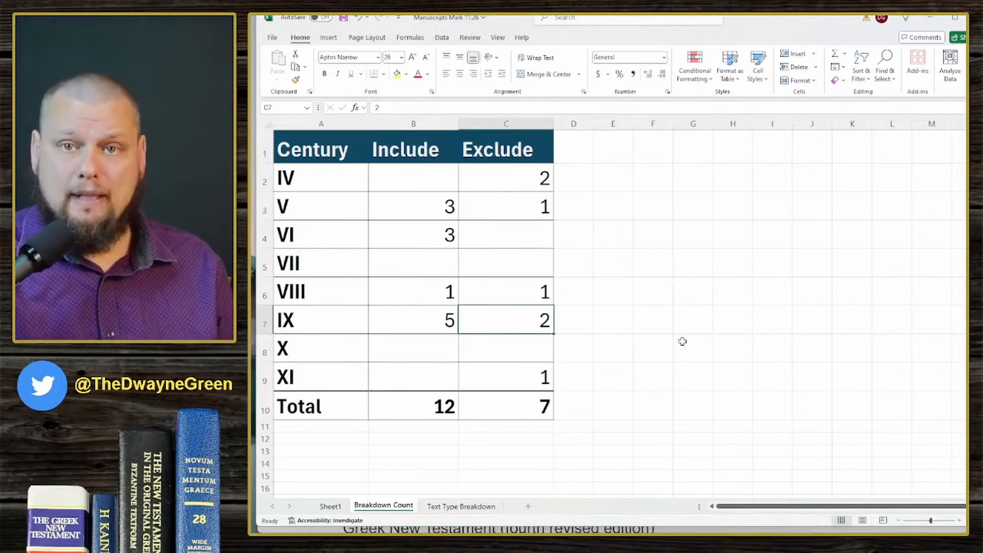
mouse_move(563, 334)
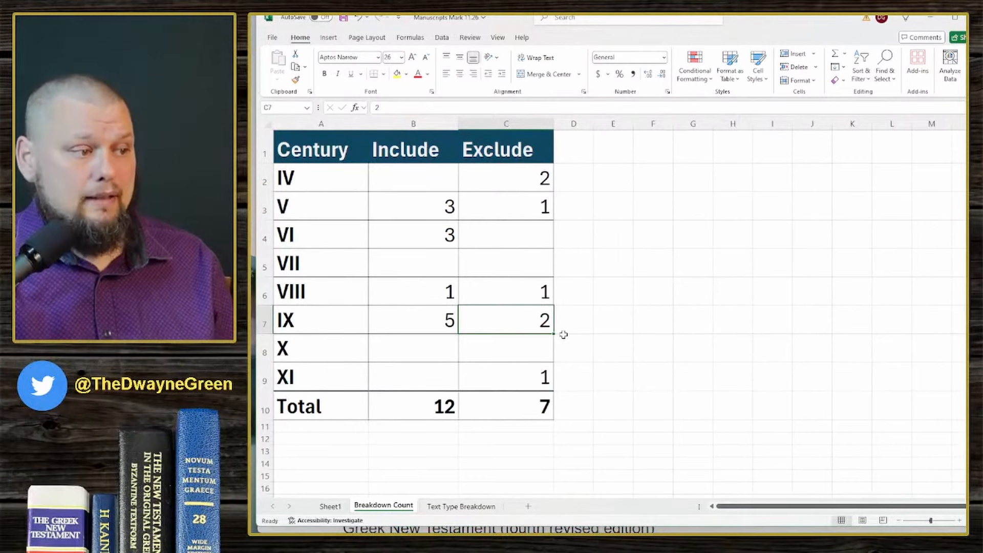
mouse_move(807, 370)
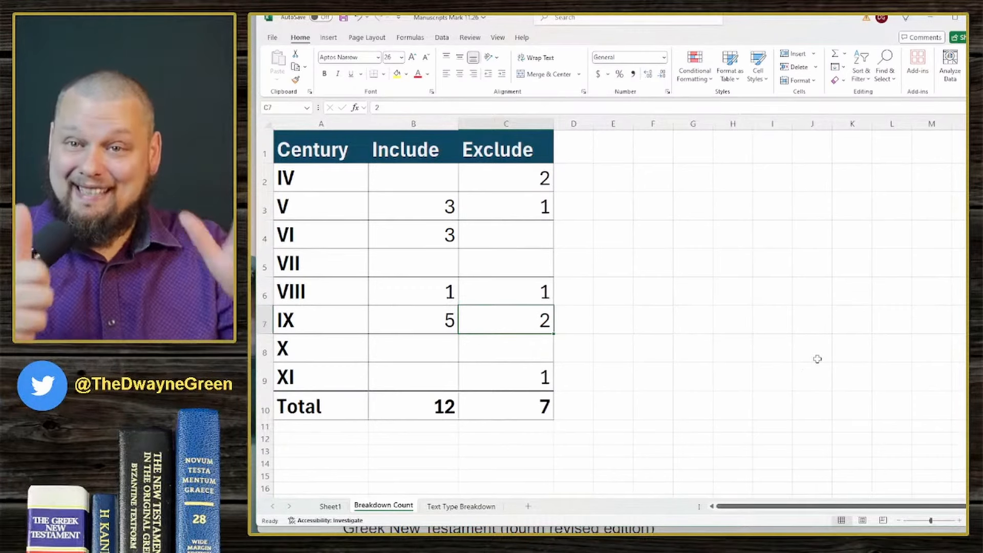
mouse_move(797, 334)
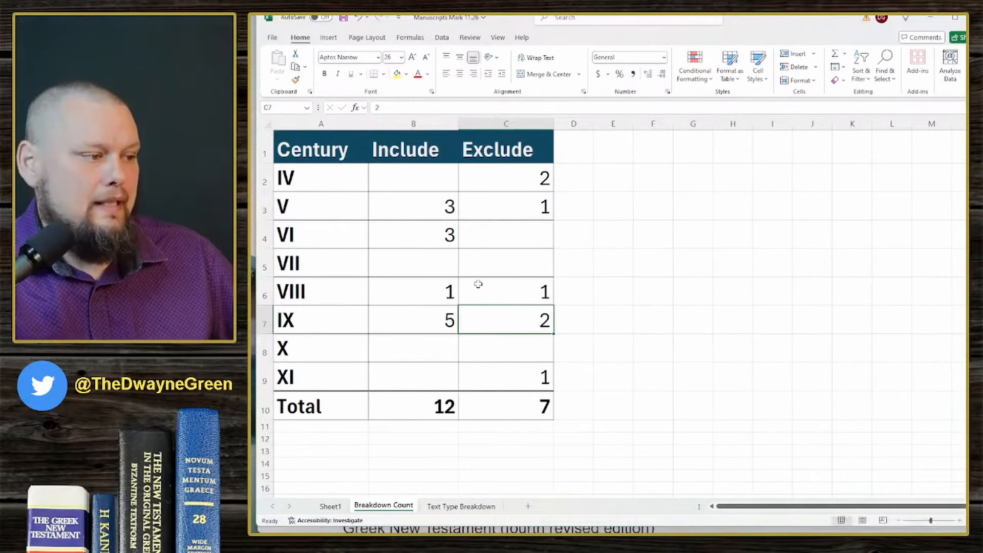
Step: Check the Include total of 12, the V, VI, VIII, IX Include counts and the IV Exclude count
left_click(413, 406)
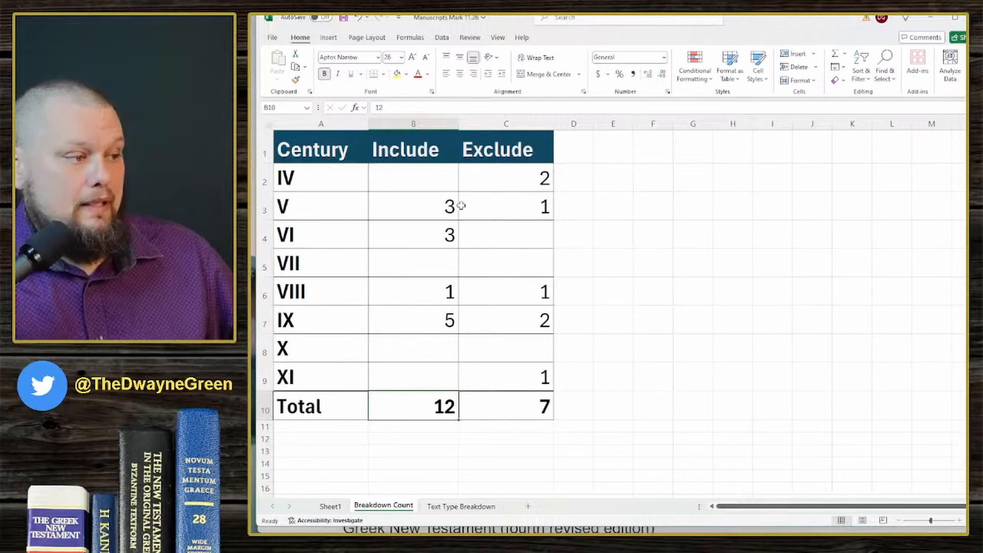
left_click(412, 234)
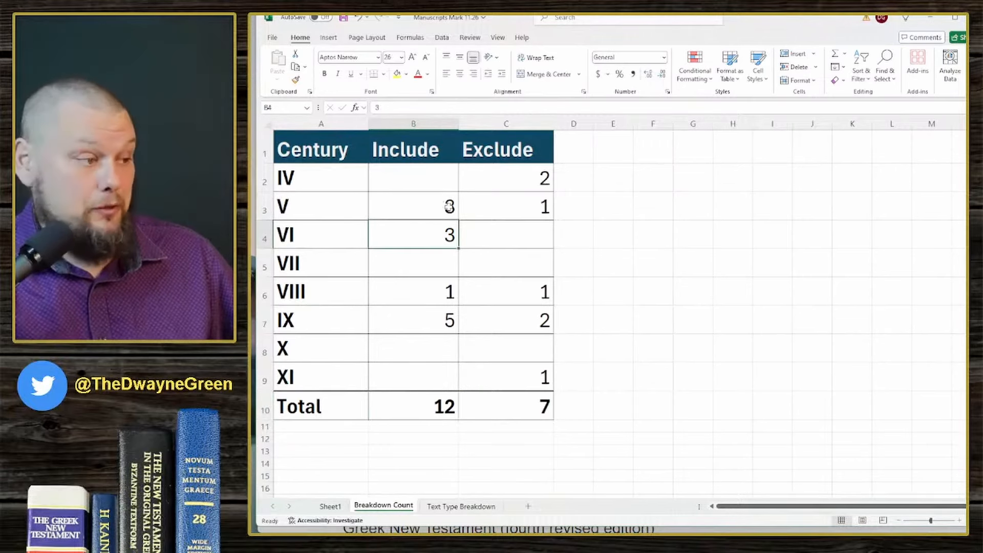
left_click(413, 206)
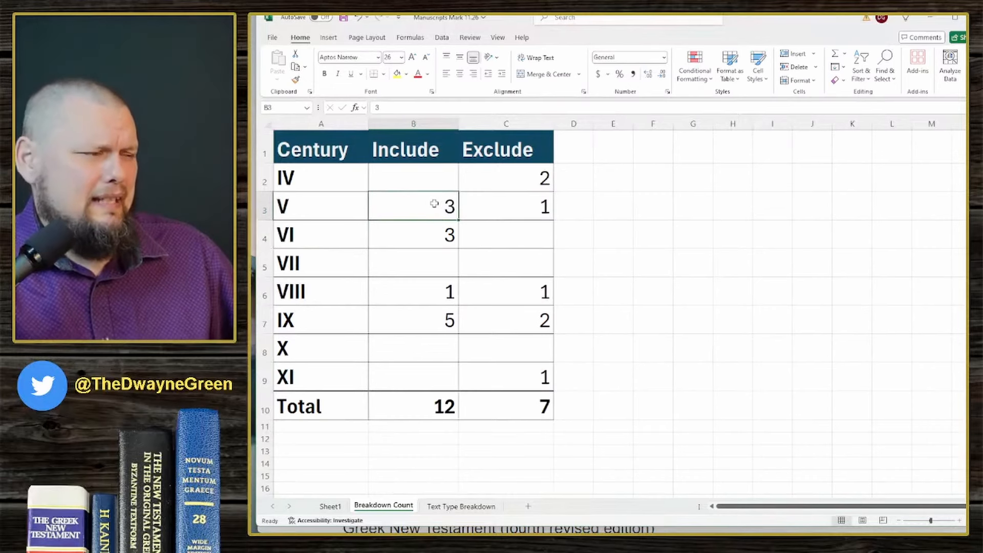
left_click(413, 235)
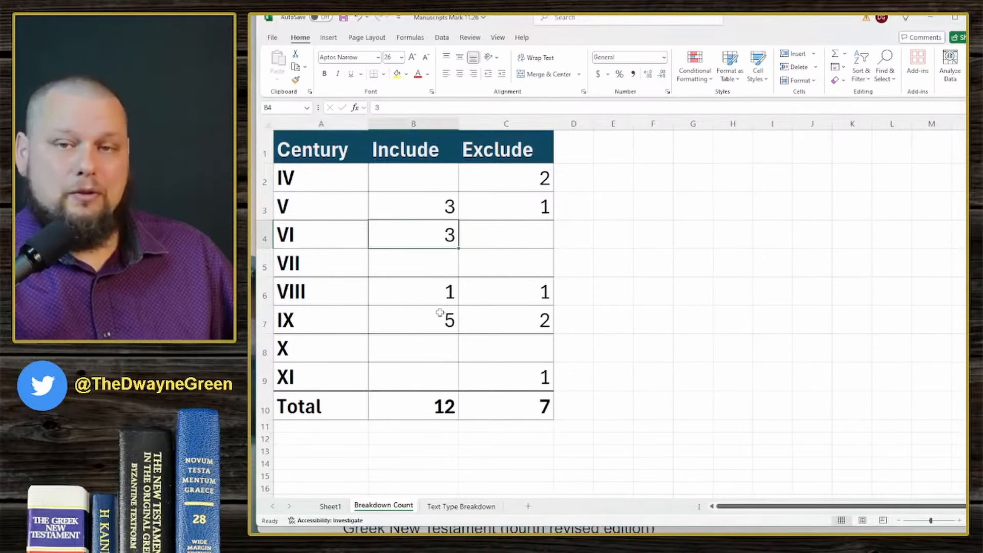
left_click(413, 292)
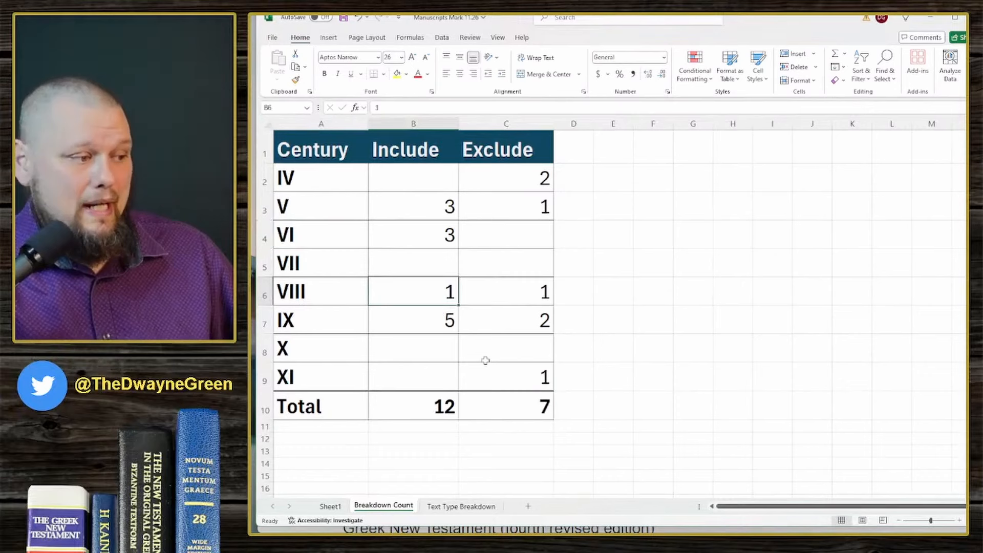
left_click(413, 320)
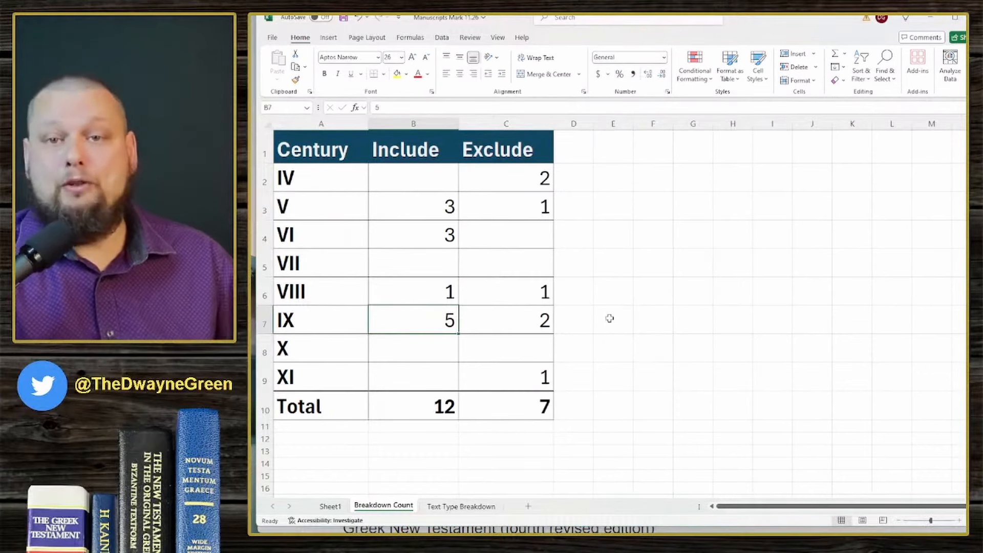
mouse_move(572, 282)
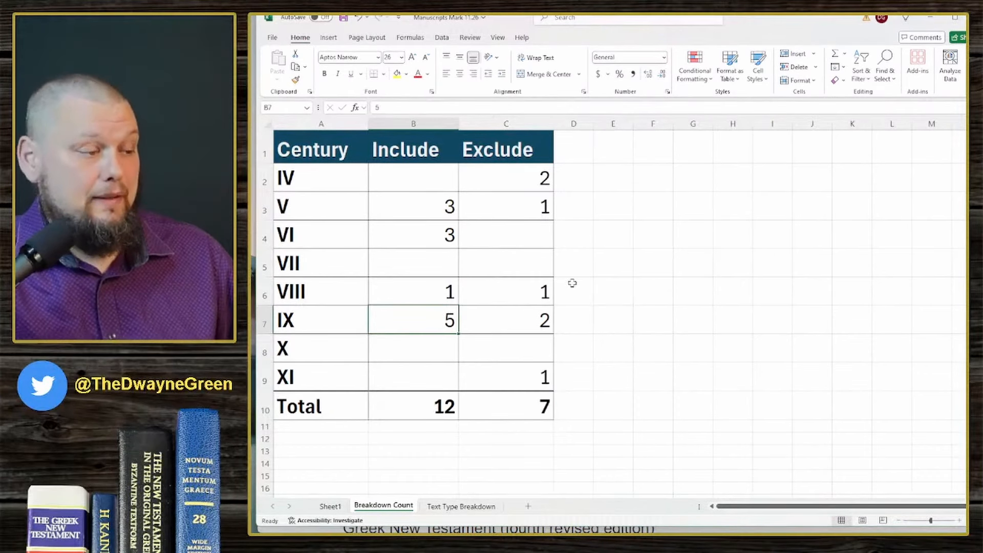
left_click(506, 178)
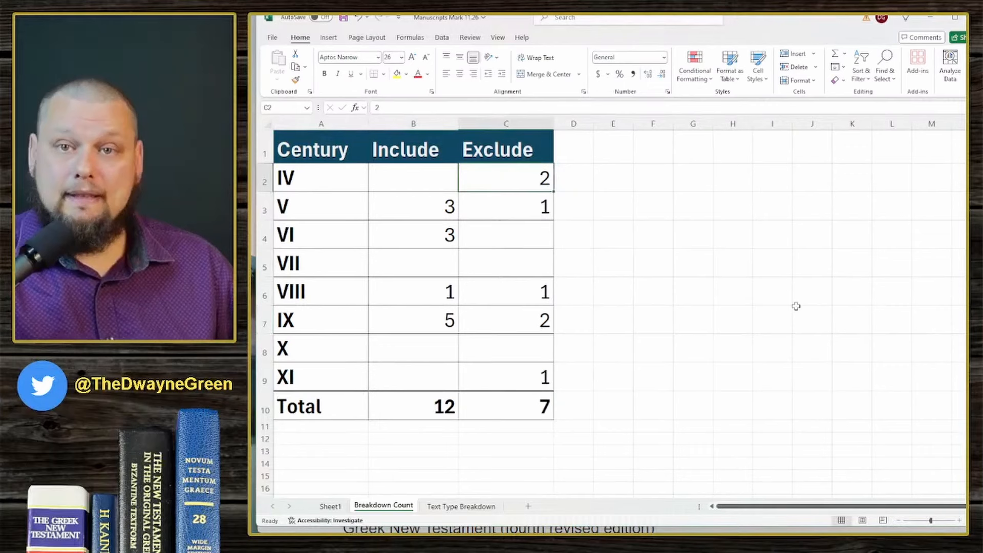
mouse_move(777, 262)
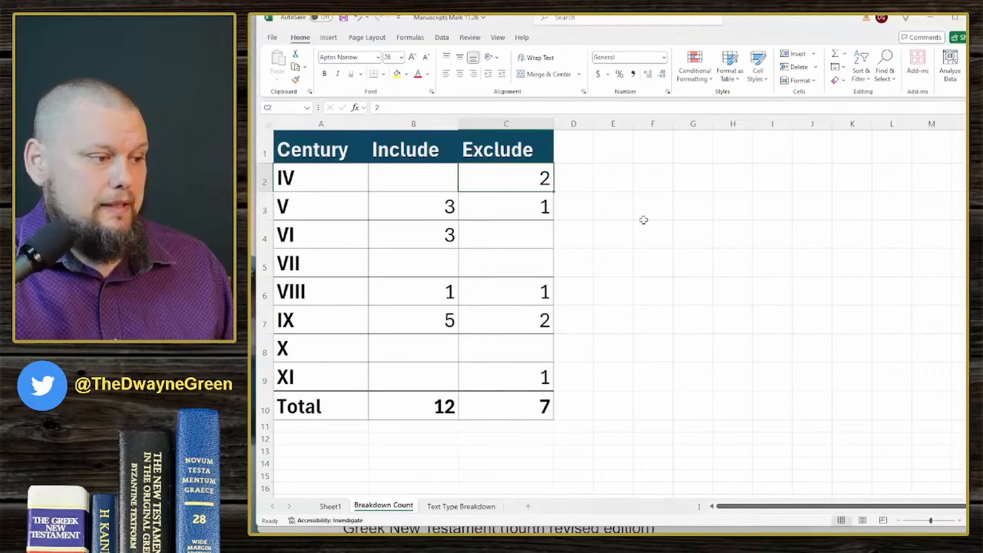
mouse_move(498, 475)
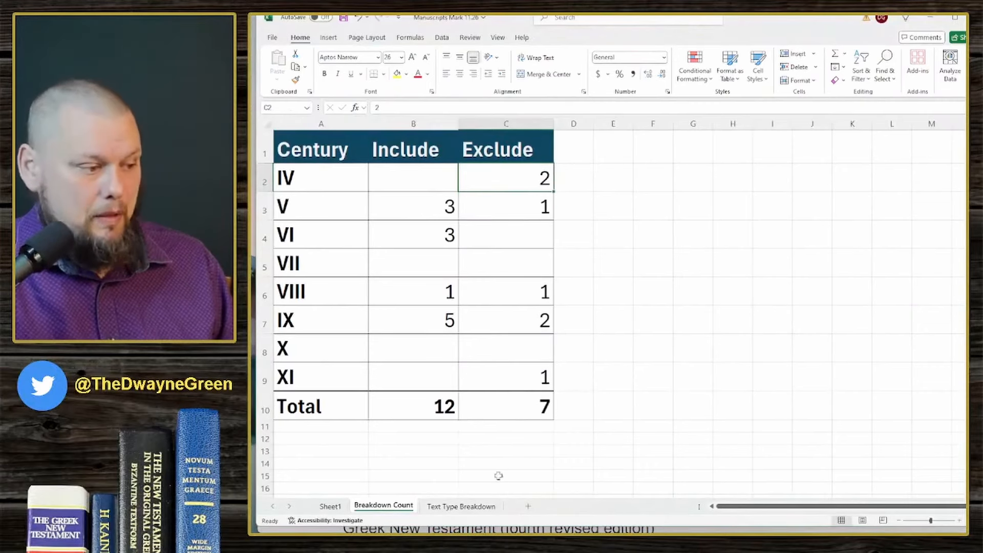
Step: Switch to the Text Type Breakdown sheet
left_click(461, 505)
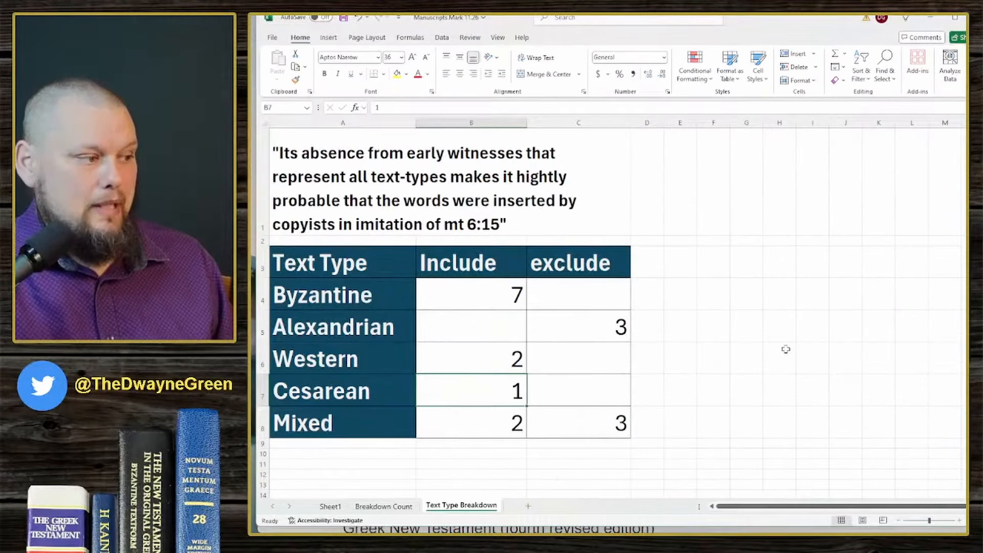
left_click(471, 295)
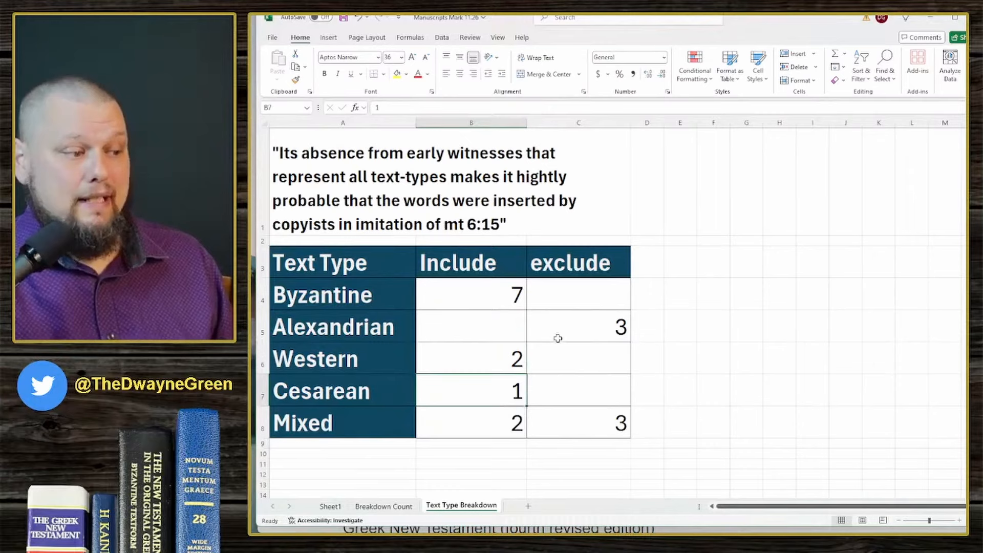
left_click(469, 422)
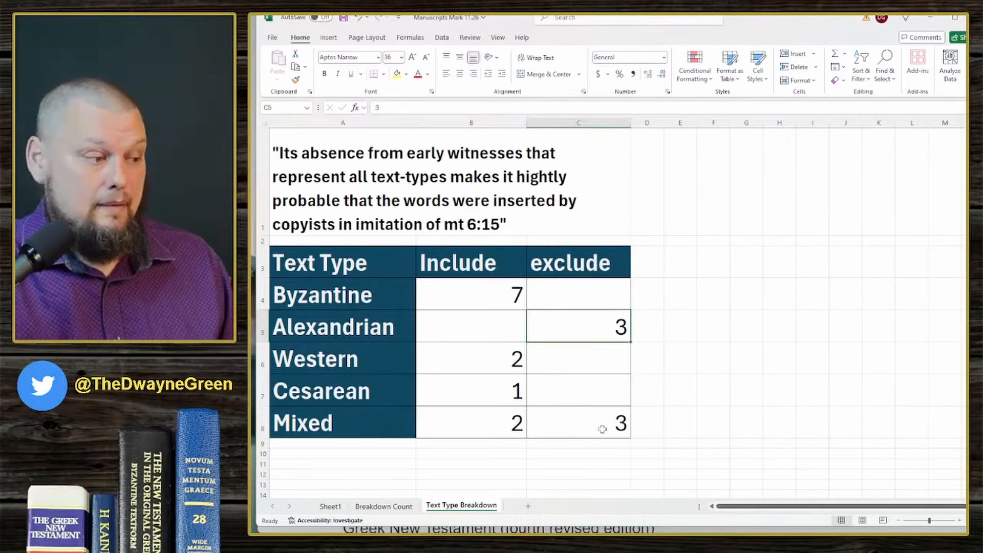
left_click(577, 422)
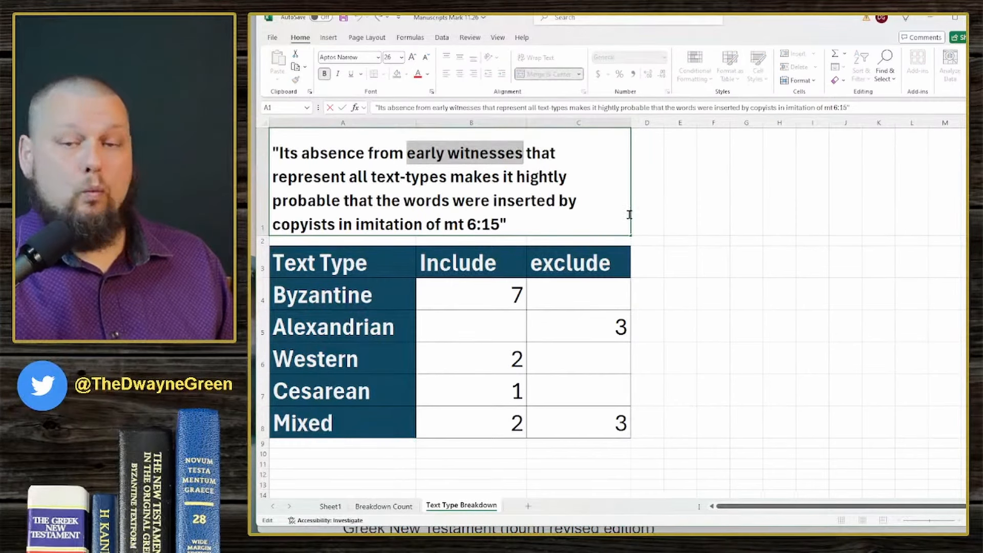
mouse_move(691, 246)
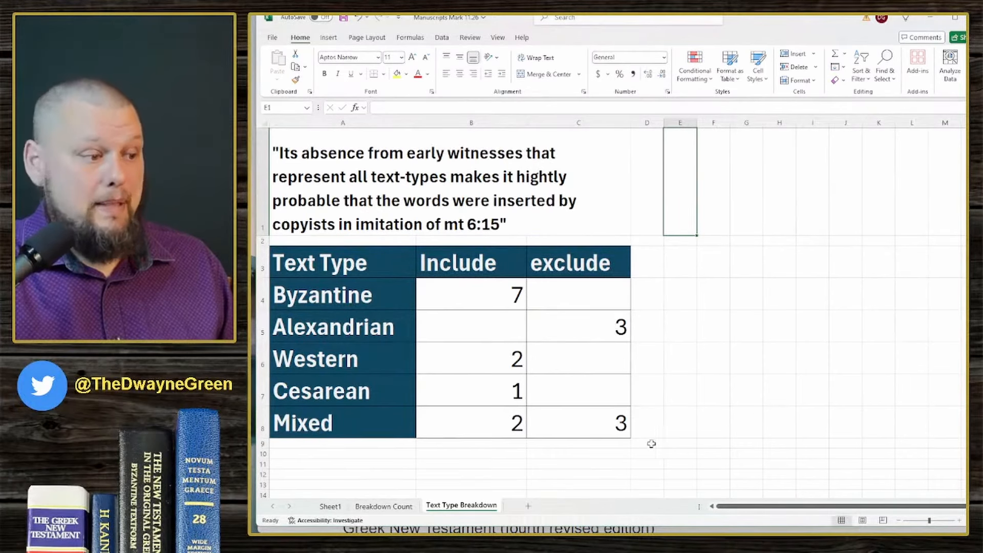
mouse_move(581, 326)
type("1")
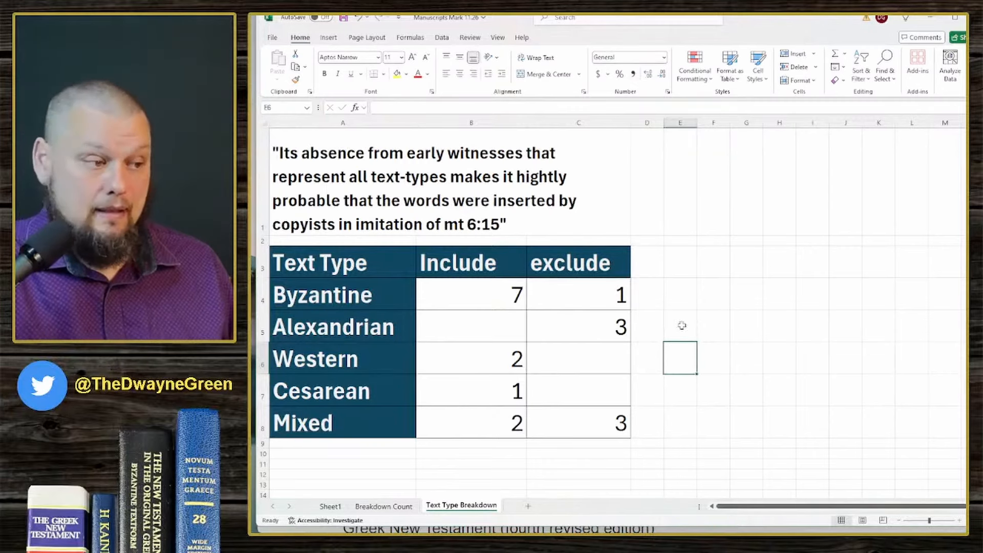
mouse_move(672, 331)
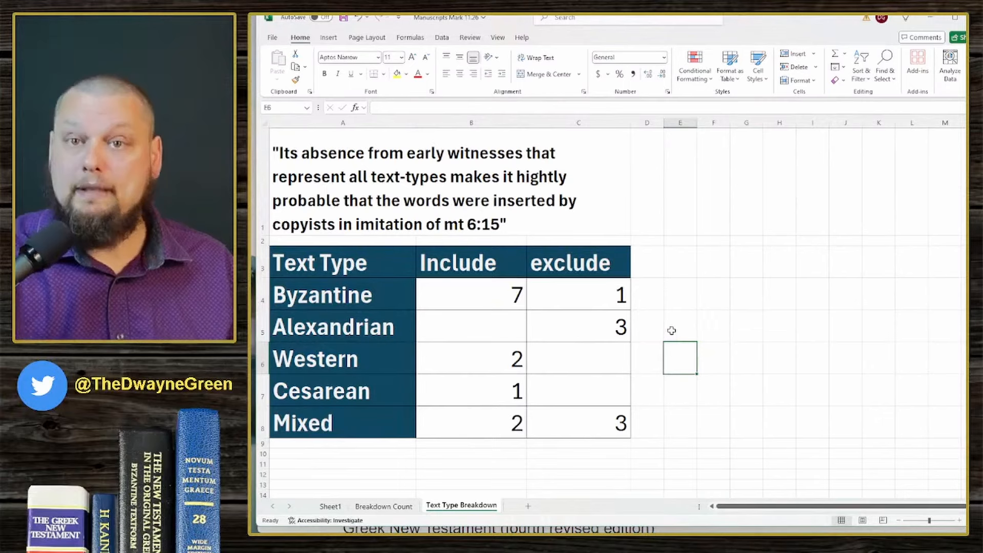
mouse_move(597, 314)
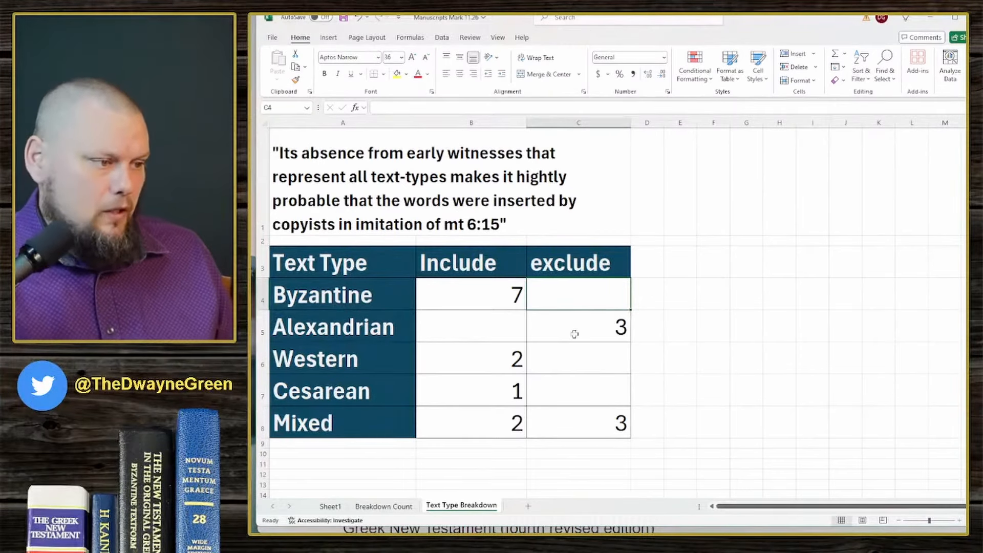
Step: Check the Alexandrian and Mixed exclude counts, then return to the Breakdown Count sheet
left_click(578, 327)
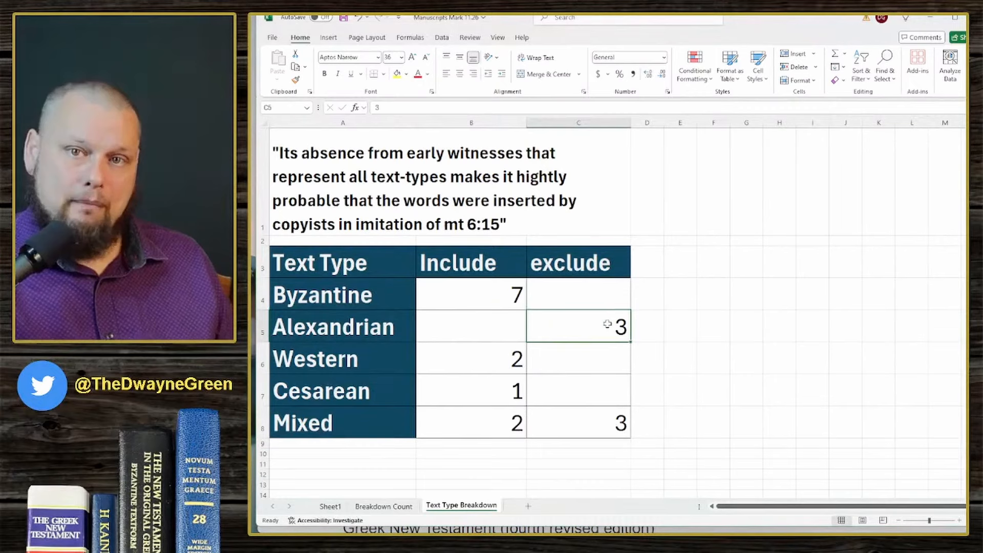
left_click(577, 423)
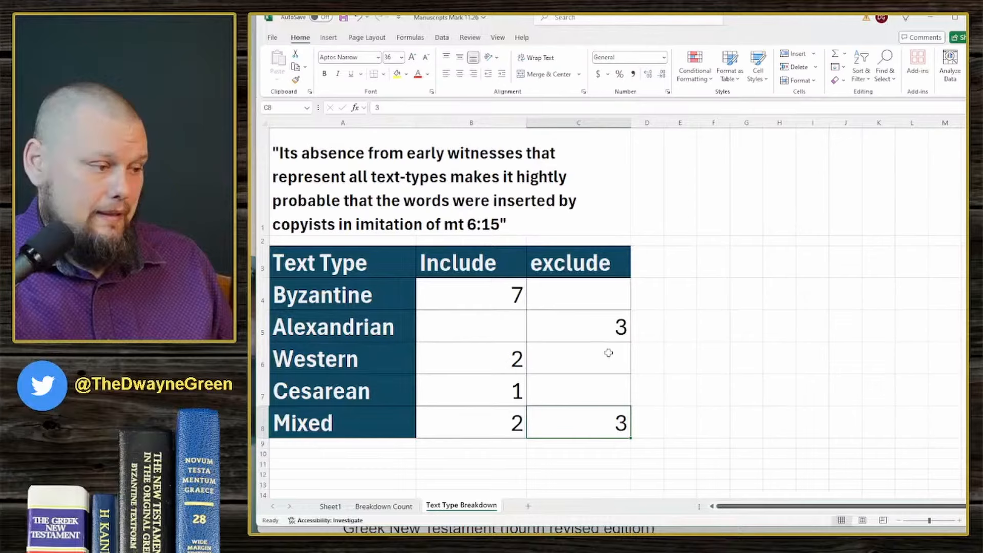
left_click(383, 506)
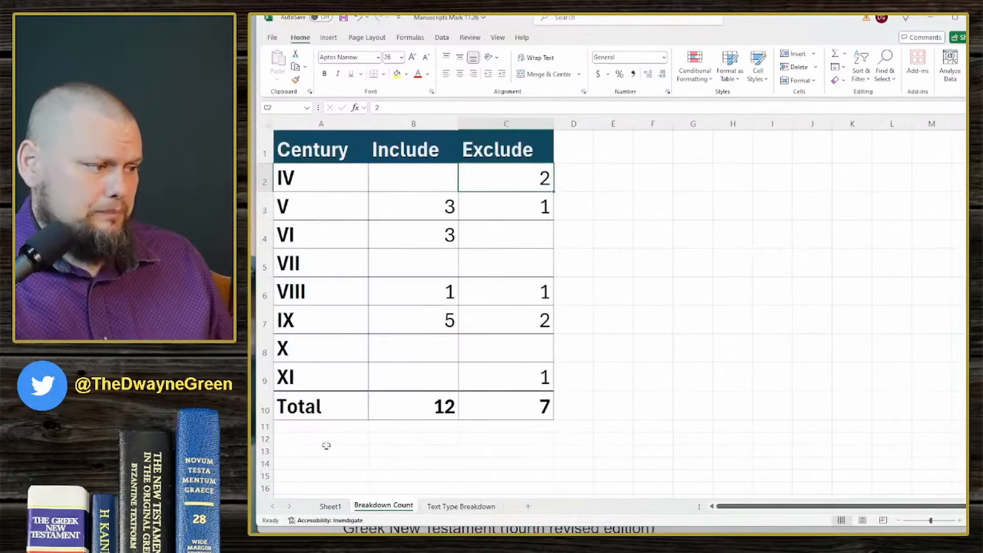
Step: Switch to Sheet1 with the manuscript list
left_click(329, 506)
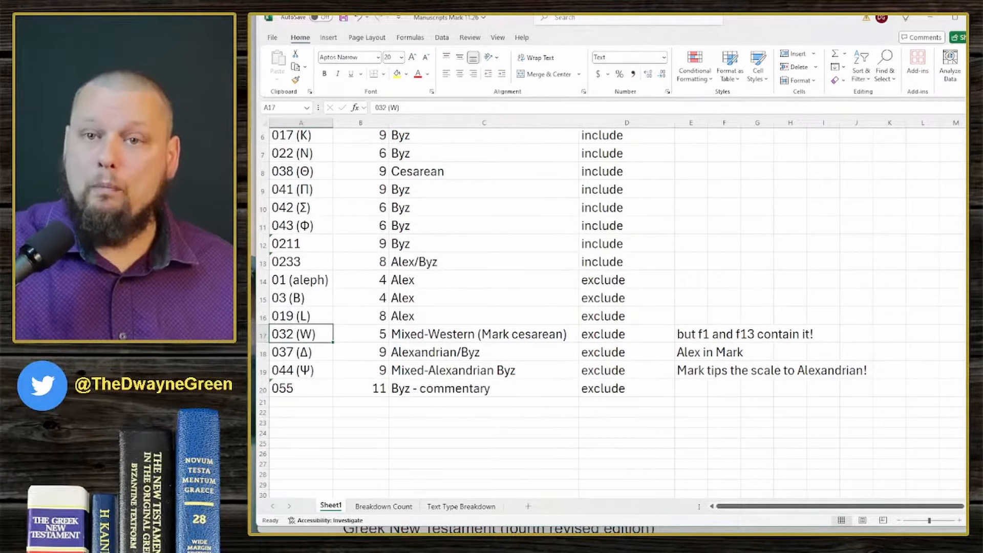
Step: Check the note beside 032 (W), enter 1 as the Cesarean exclude count, and return to Sheet1
left_click(480, 333)
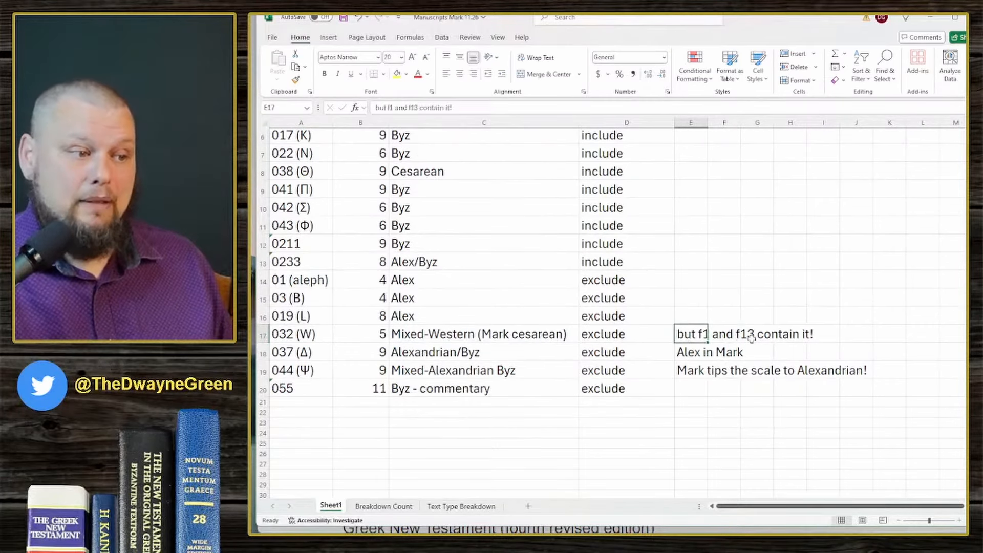
left_click(757, 334)
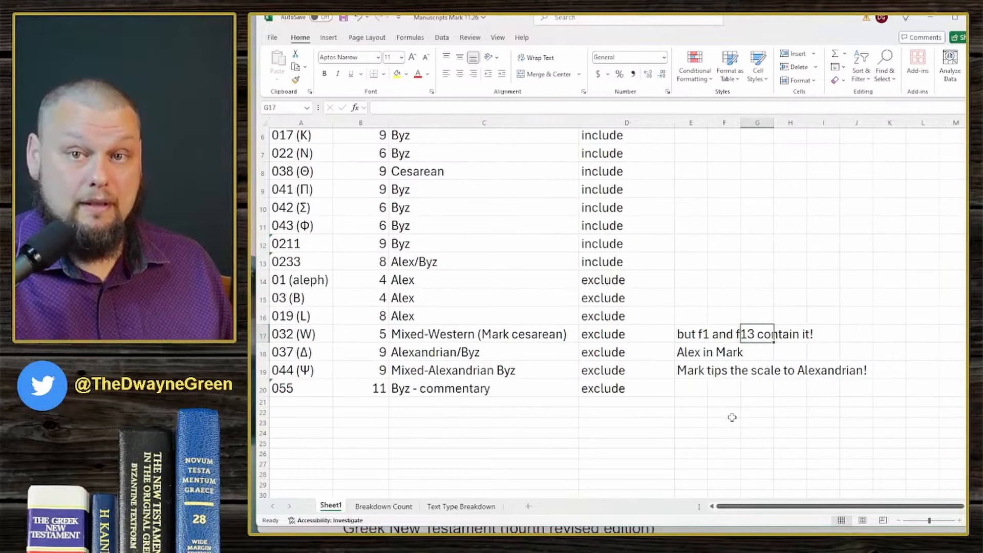
mouse_move(772, 359)
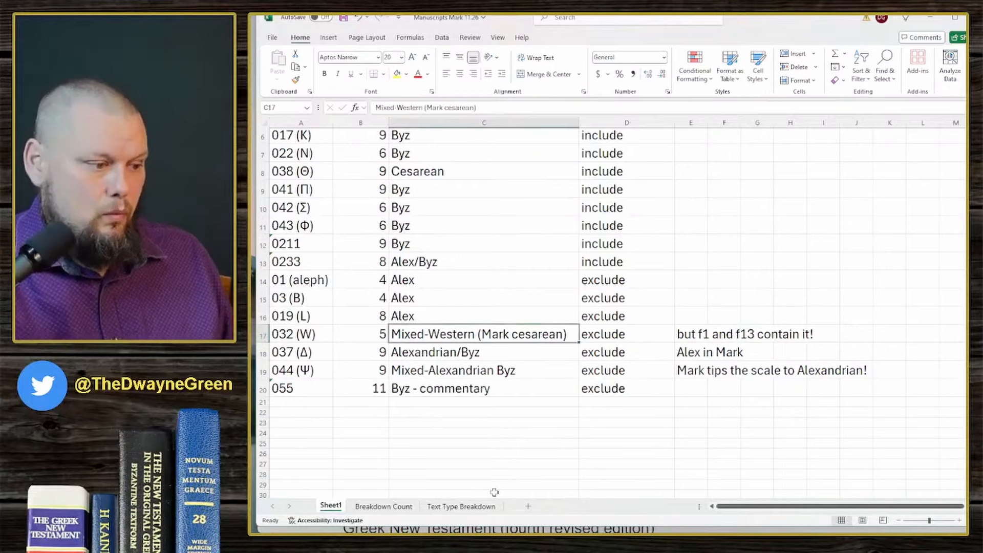
left_click(461, 506)
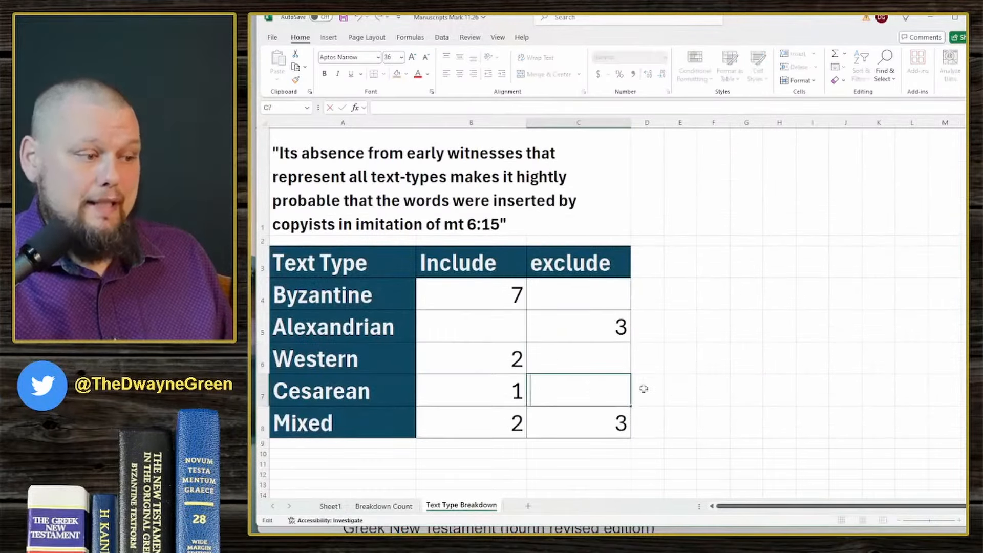
type("1")
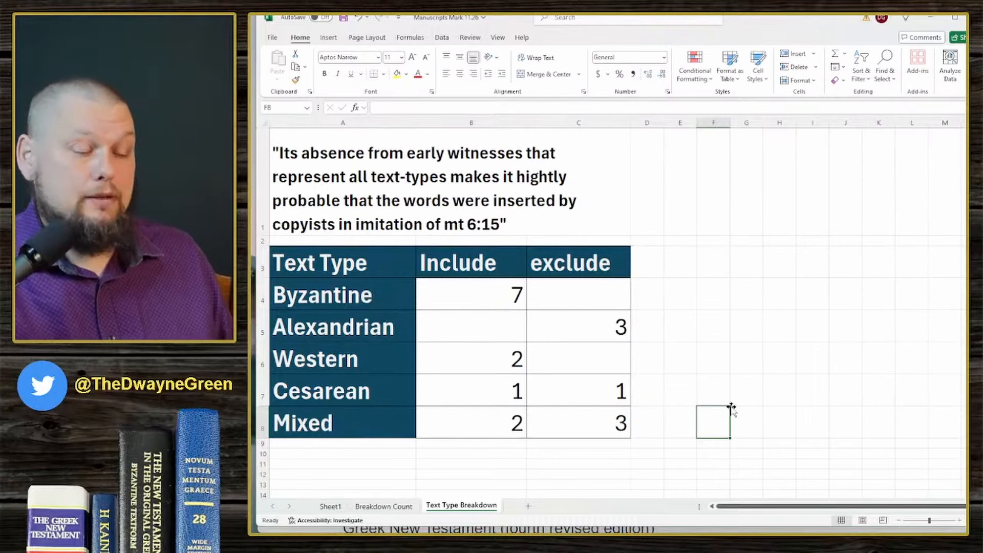
mouse_move(635, 395)
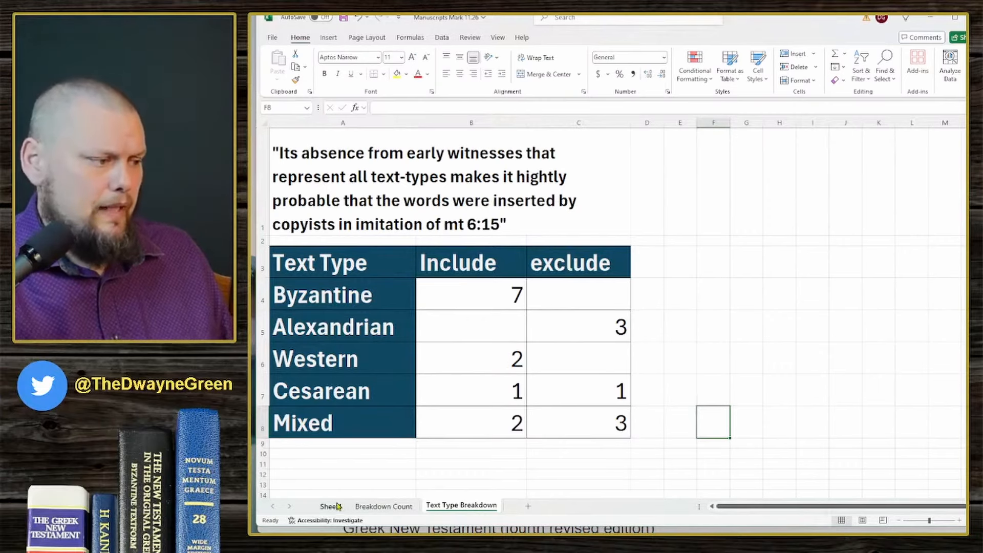
left_click(331, 506)
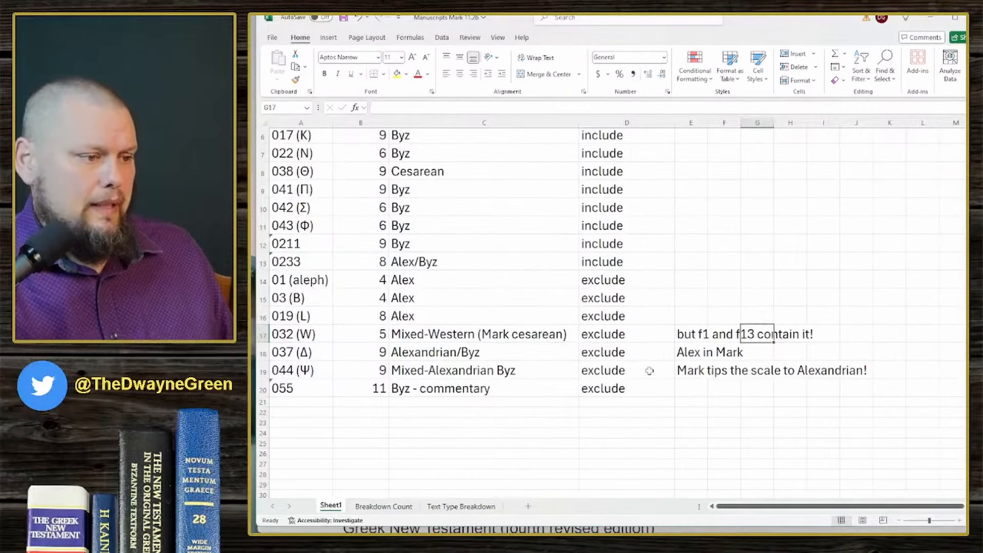
Step: Inspect the 037 (Δ) text type and Alex in Mark note, then flip between the breakdown sheets and Sheet1
left_click(300, 351)
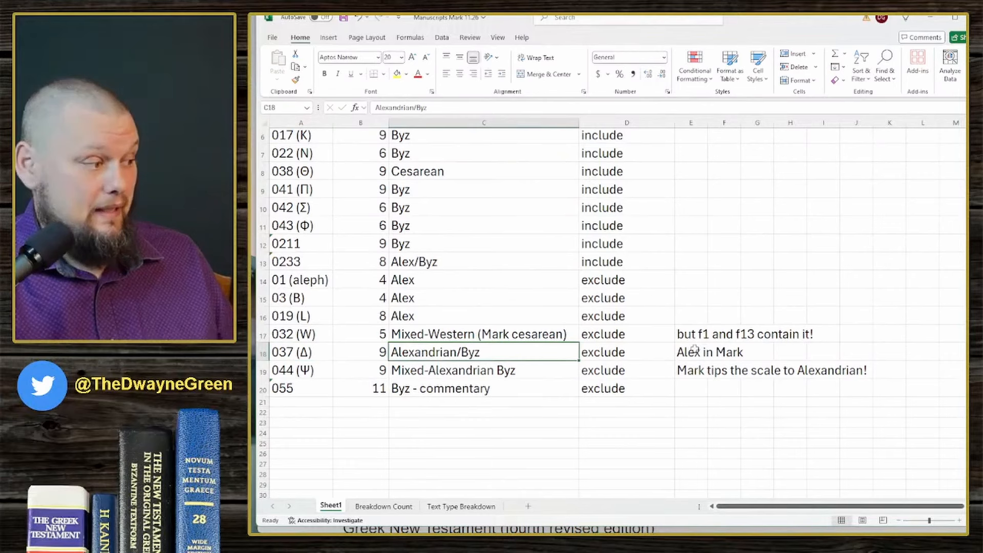
left_click(710, 351)
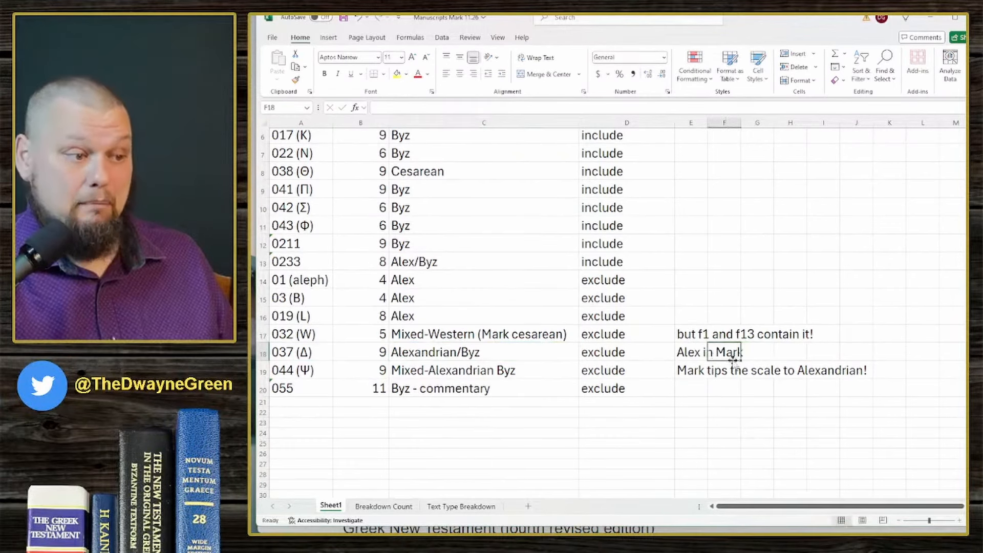
mouse_move(705, 412)
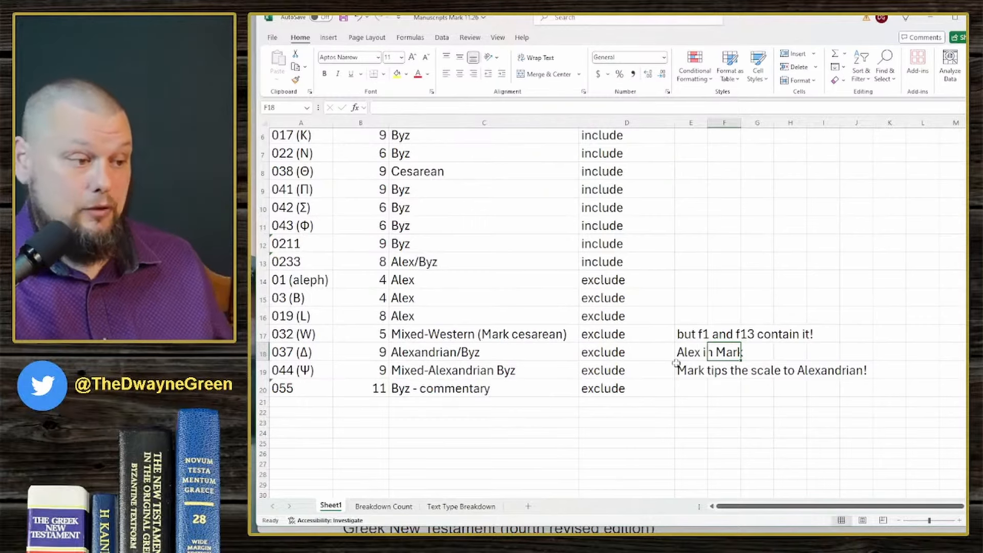
left_click(461, 506)
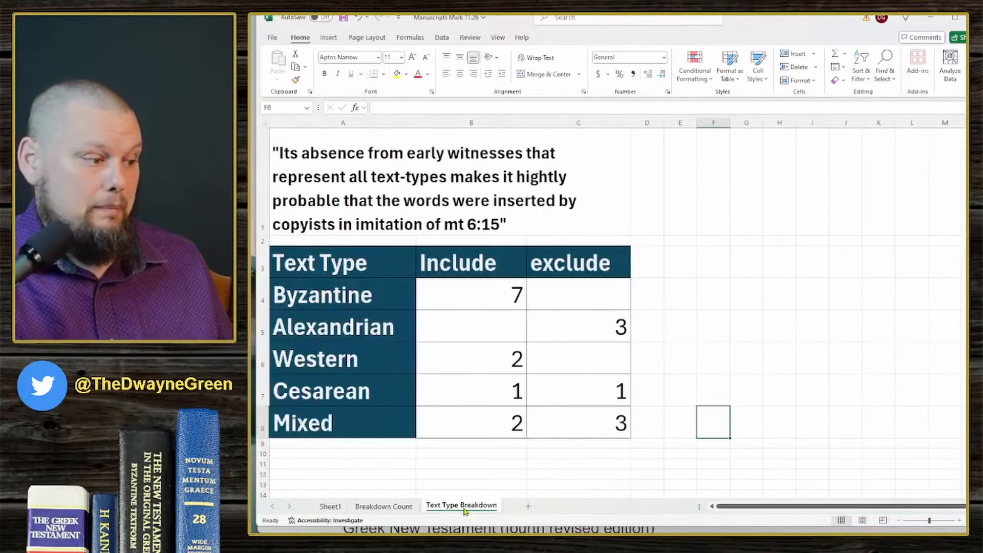
left_click(383, 506)
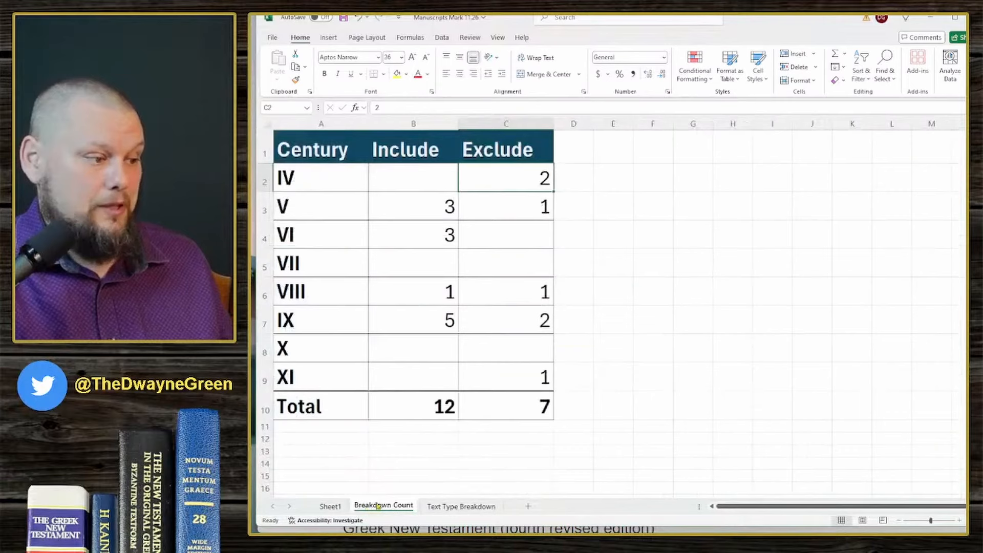
left_click(461, 506)
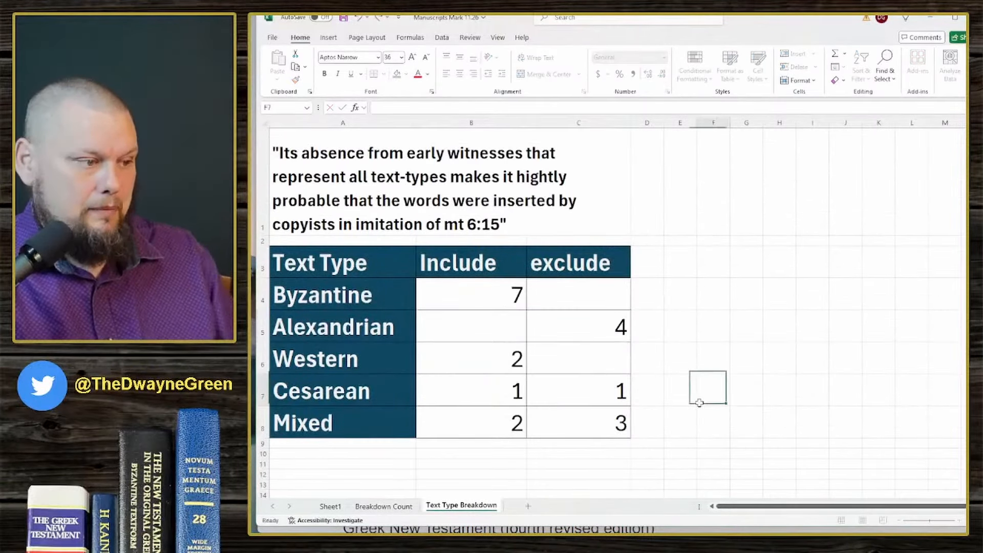
left_click(331, 506)
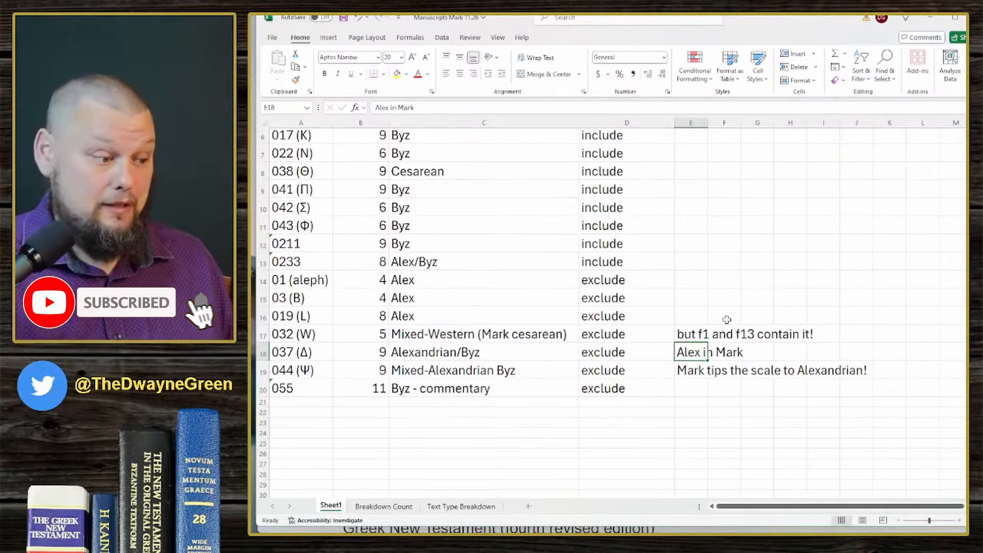
Step: Enter 5 as the Alexandrian exclude count on the Text Type Breakdown sheet
left_click(461, 506)
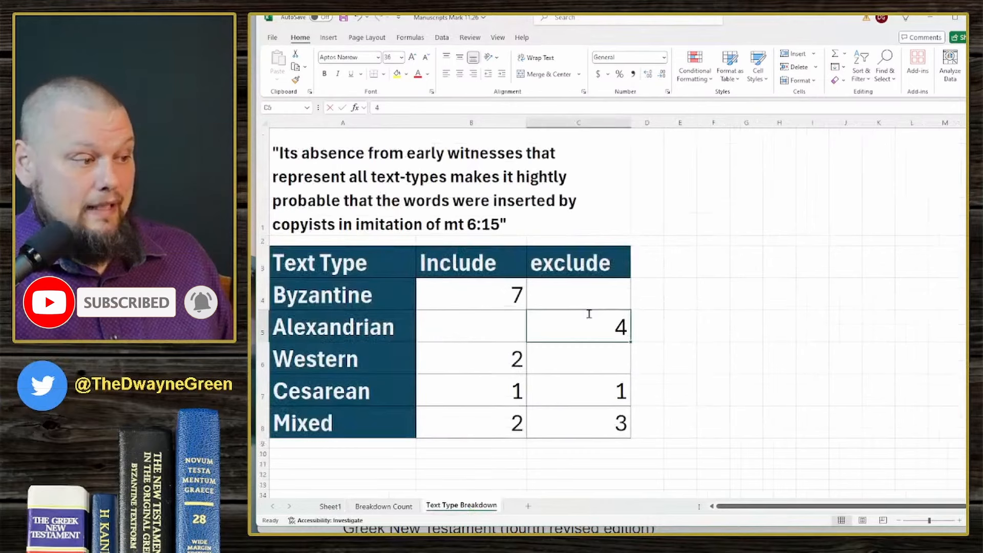
type("5")
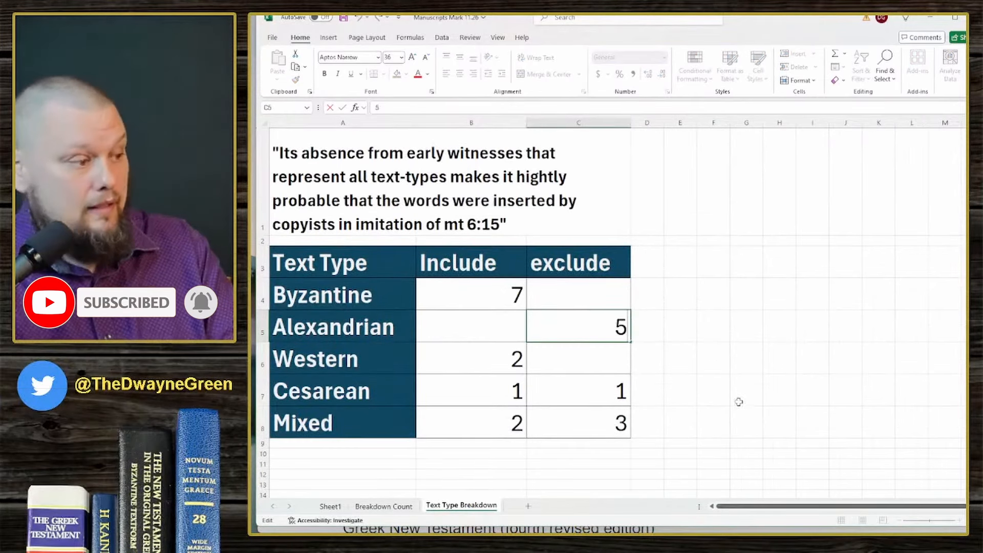
left_click(745, 389)
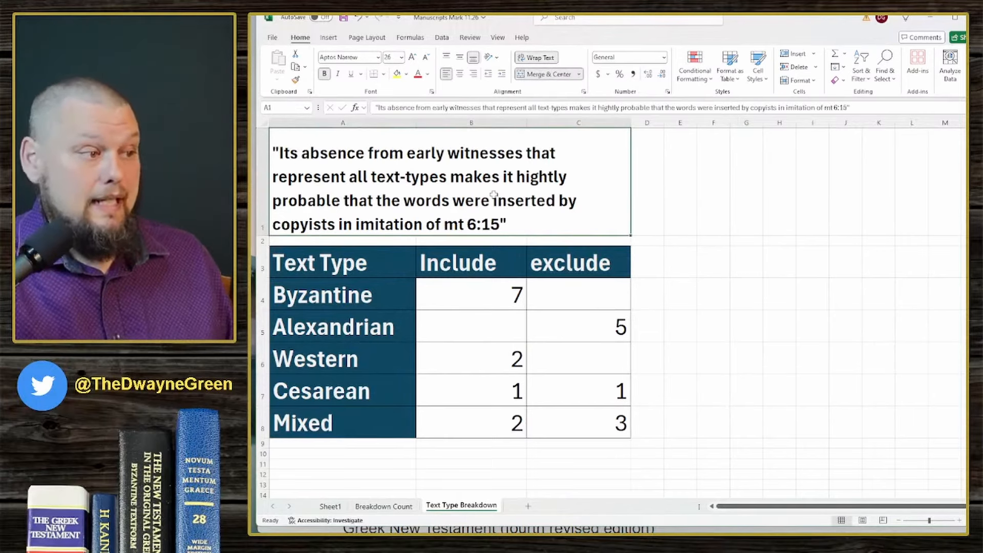
mouse_move(509, 188)
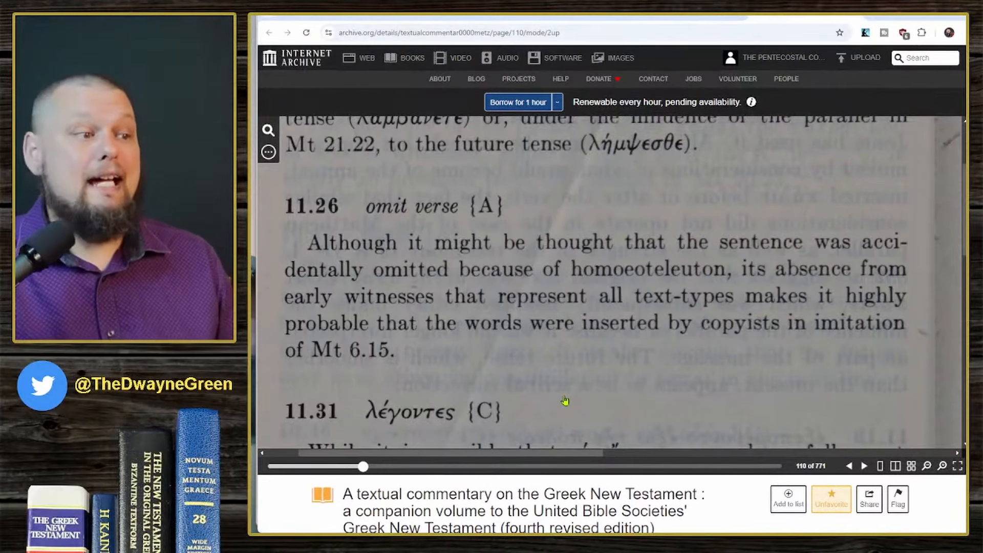
mouse_move(787, 174)
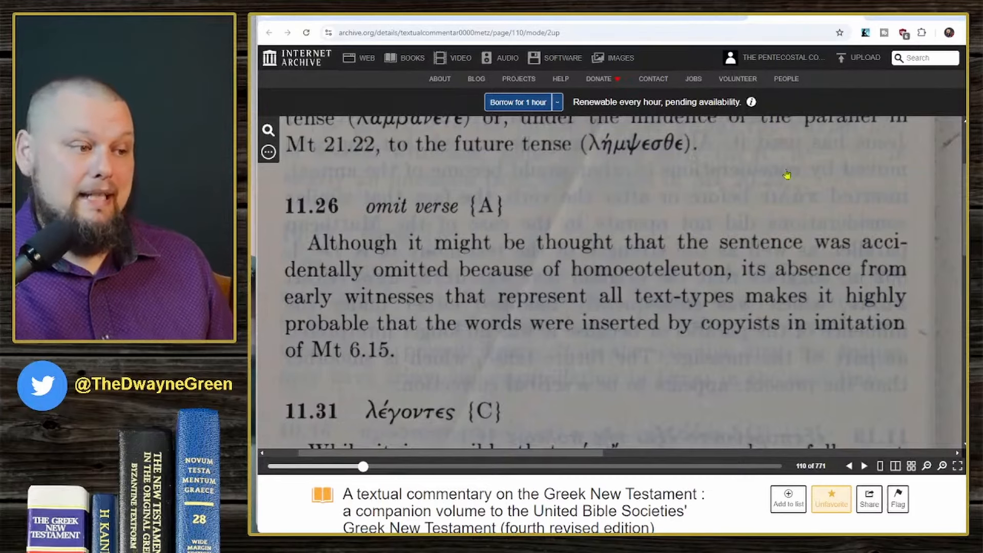
mouse_move(791, 296)
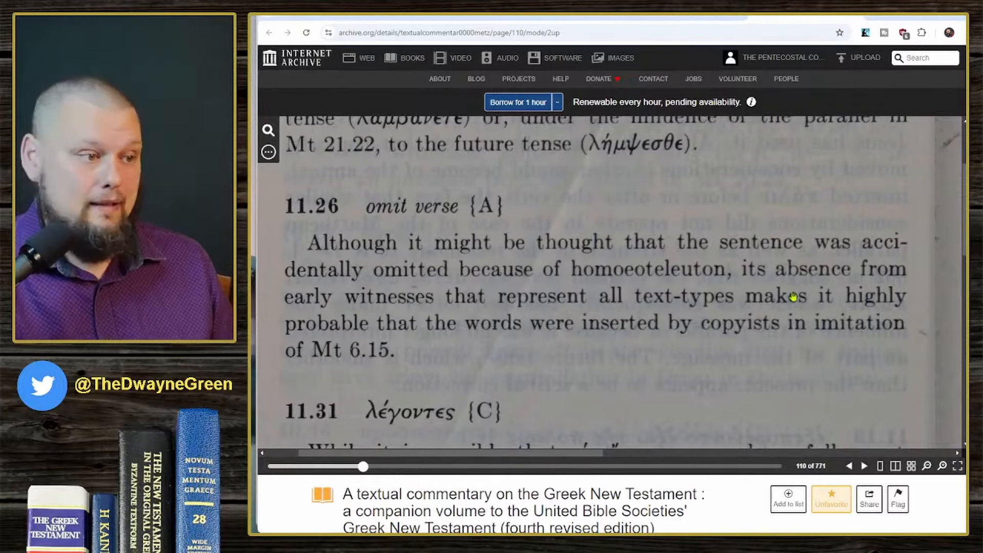
mouse_move(683, 245)
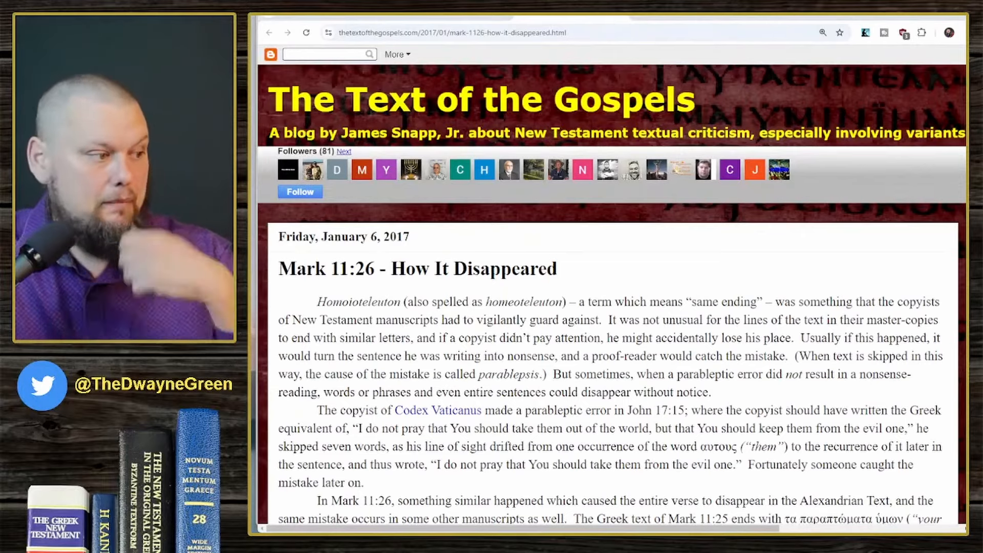
Step: Highlight the word Homoioteleuton and read down to the Codex Alexandrinus image of Mark 11:25-27a
scroll("down", 3)
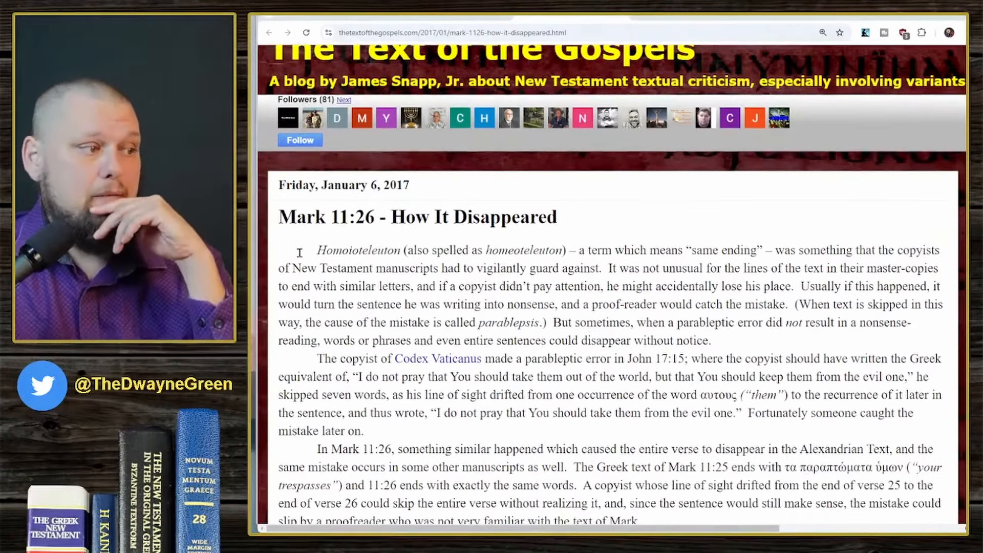
double_click(359, 249)
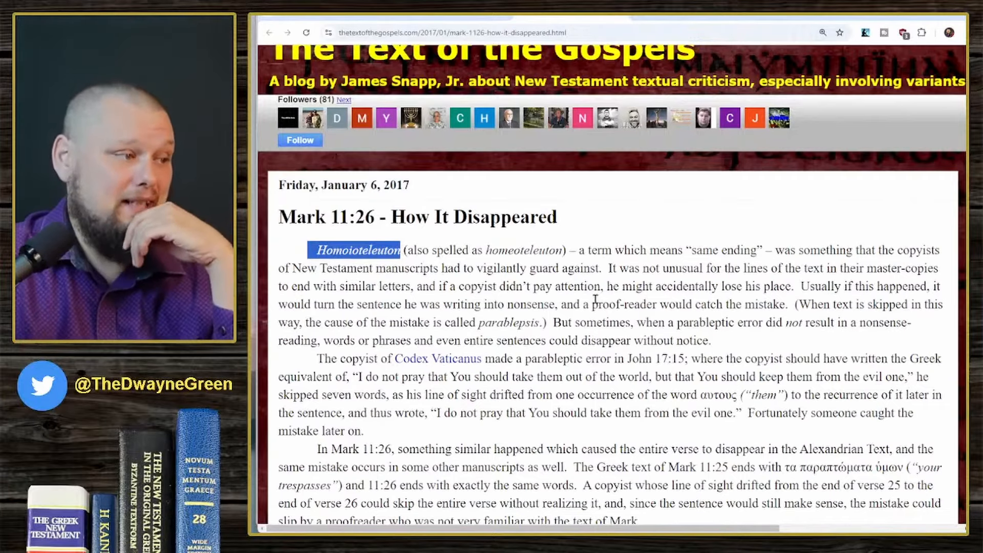
scroll("down", 3)
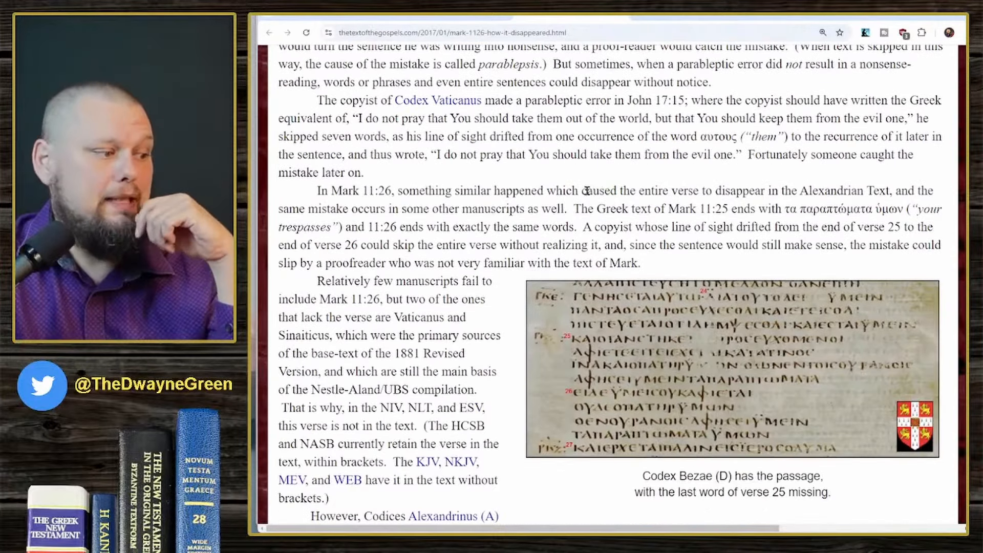
scroll("down", 3)
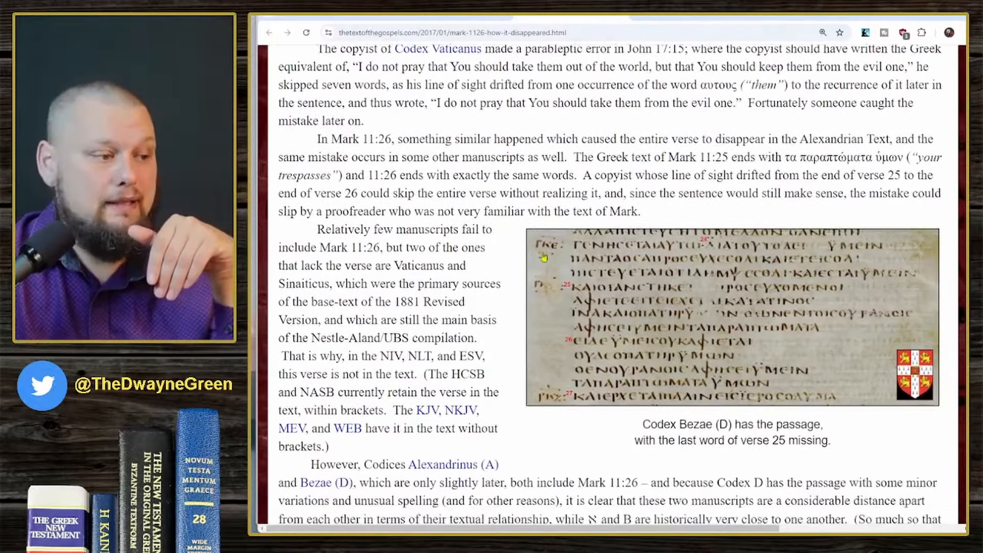
scroll("down", 3)
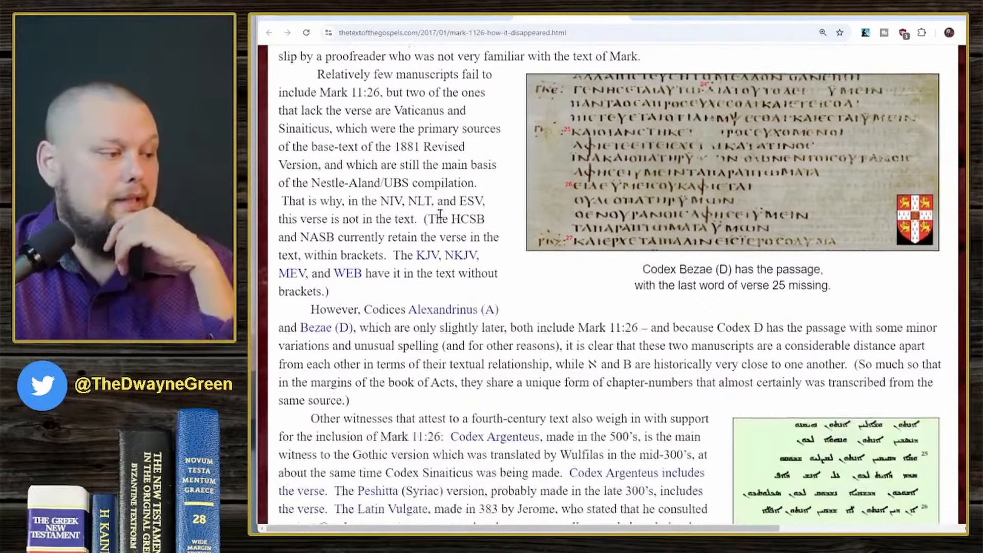
scroll("down", 3)
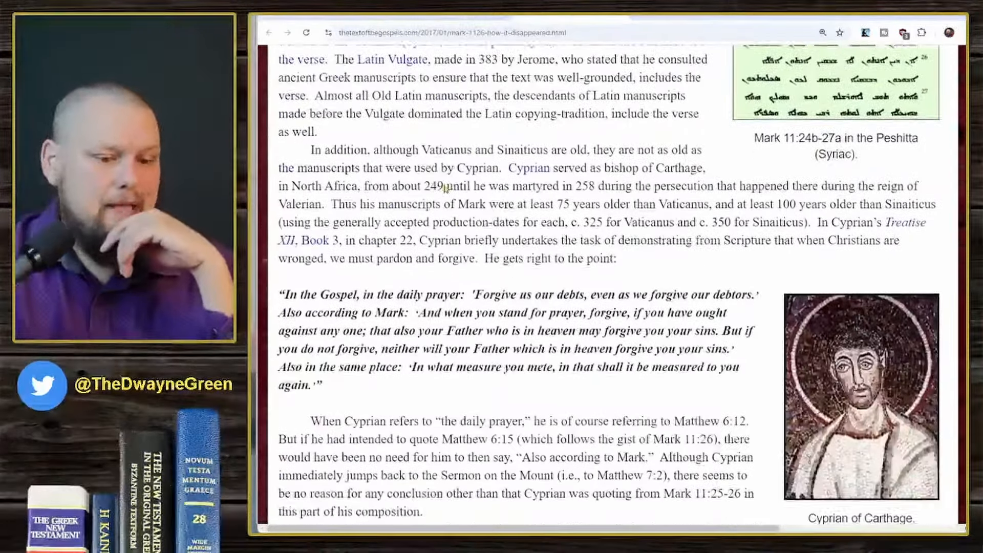
scroll("down", 3)
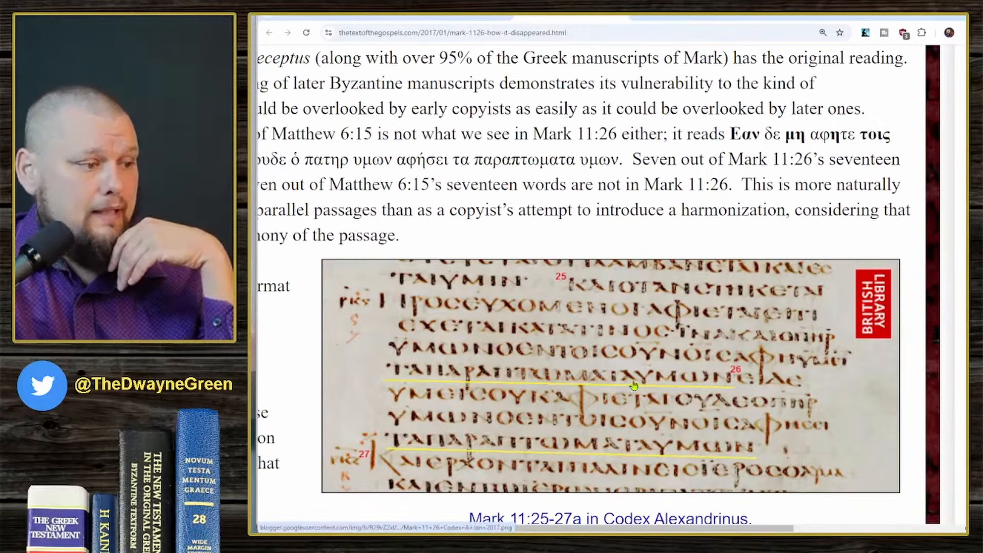
mouse_move(724, 389)
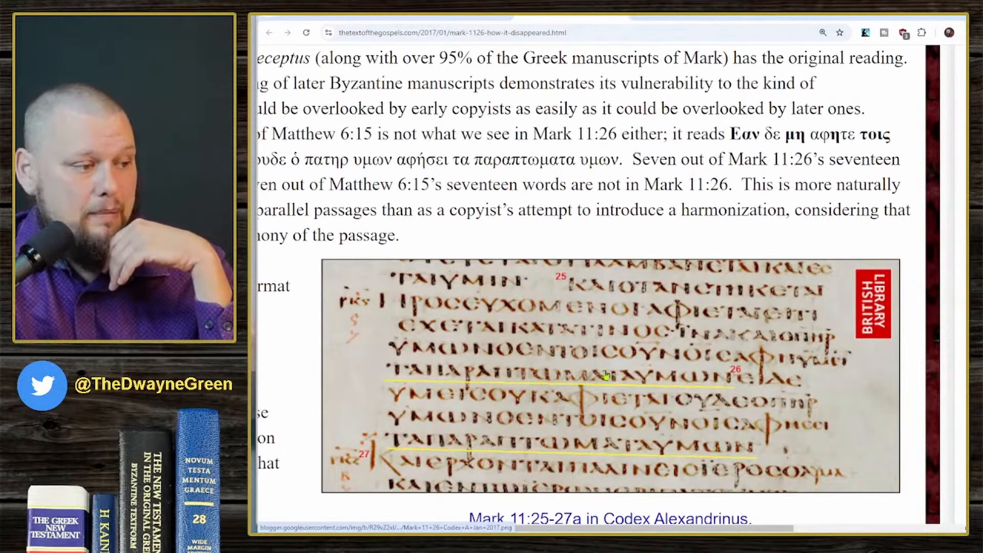
mouse_move(730, 379)
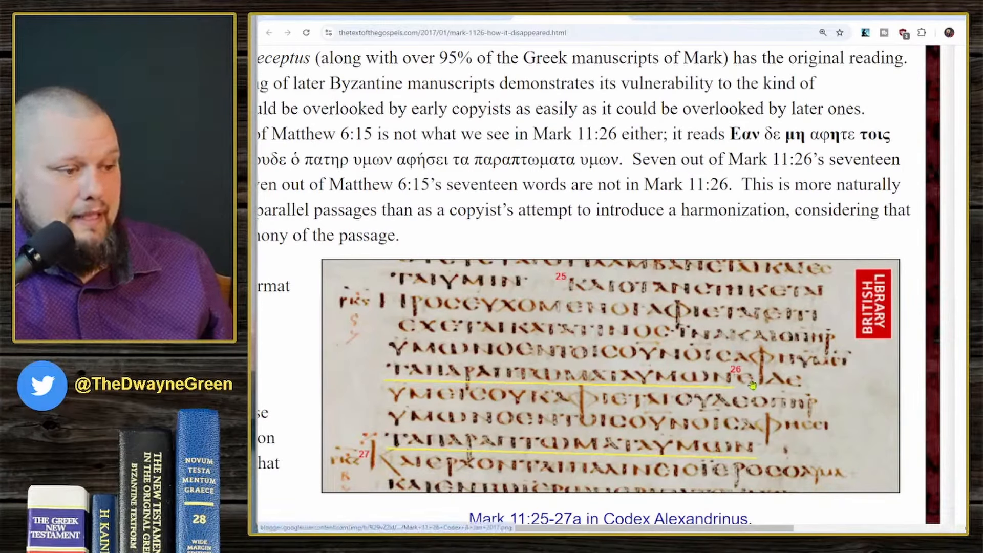
mouse_move(605, 452)
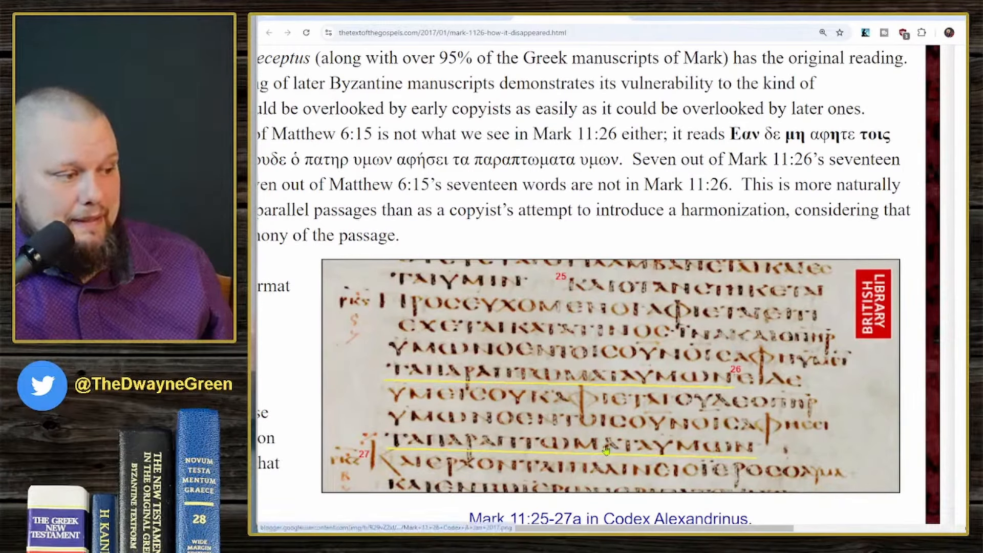
mouse_move(774, 454)
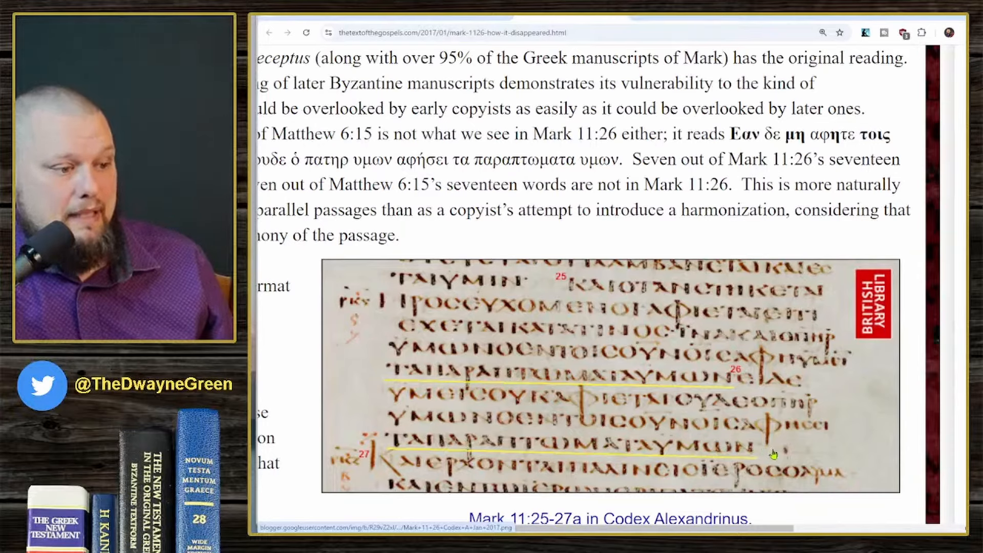
mouse_move(473, 482)
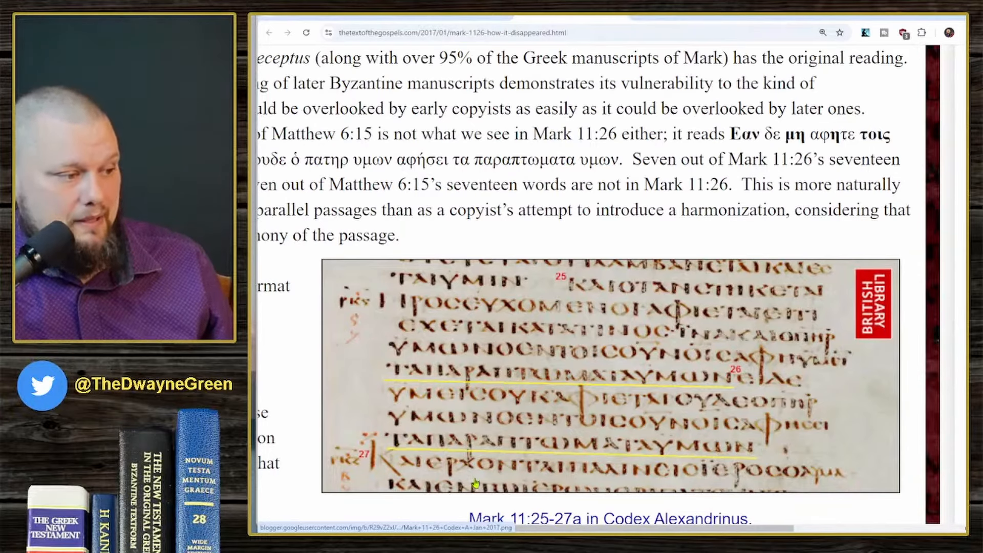
mouse_move(624, 381)
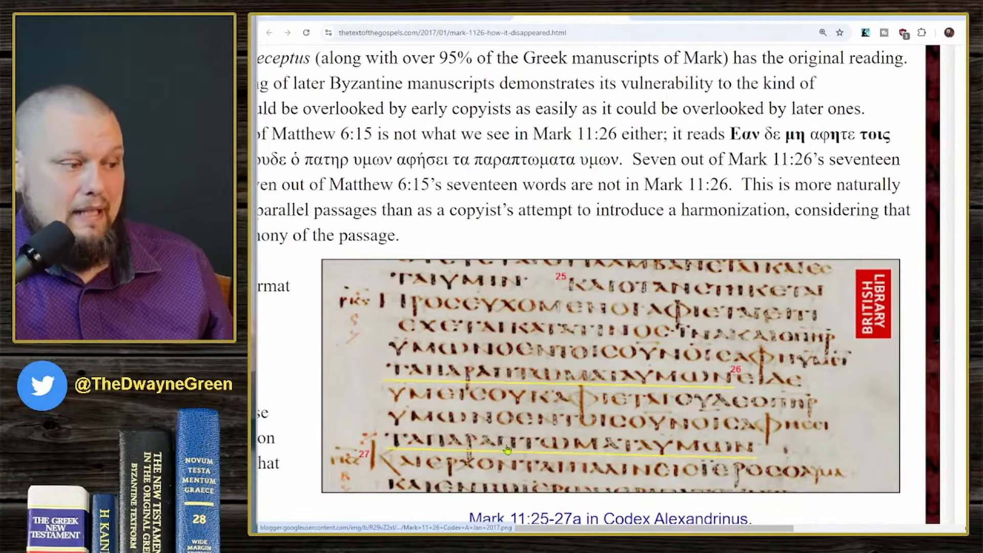
mouse_move(743, 463)
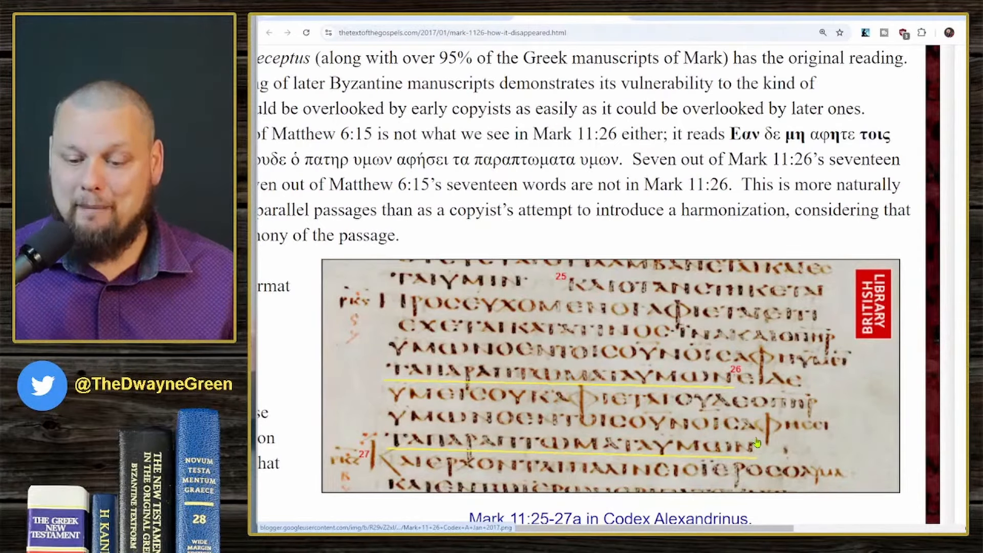
Step: Highlight phrases in the Cyprian section, ending with the sentence about Cyprian as bishop of Carthage
scroll("down", 3)
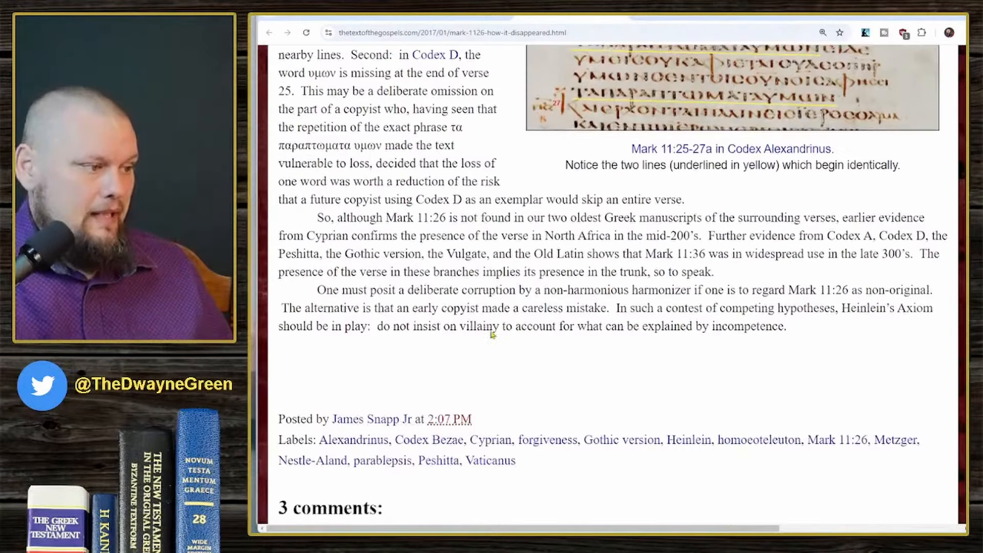
mouse_move(517, 236)
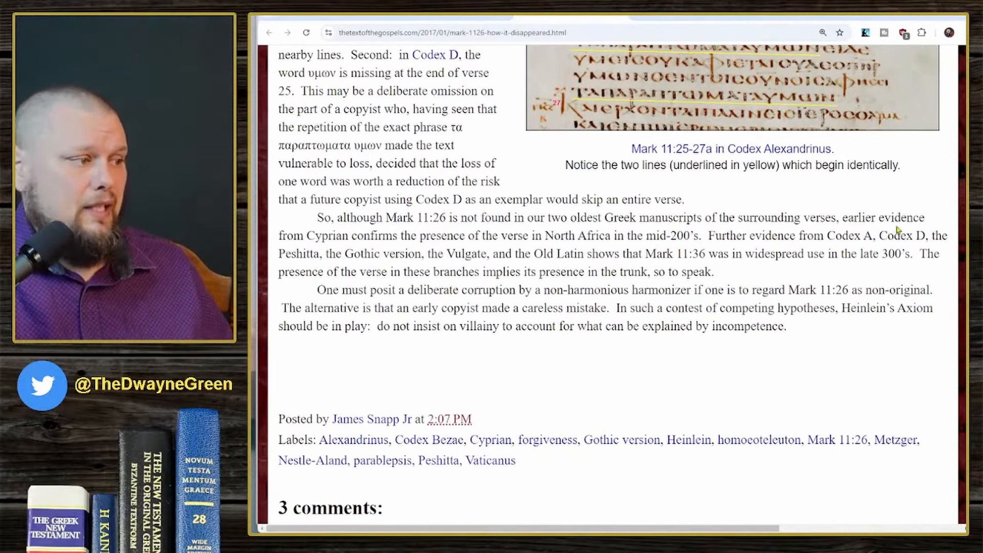
left_click_drag(279, 235, 378, 235)
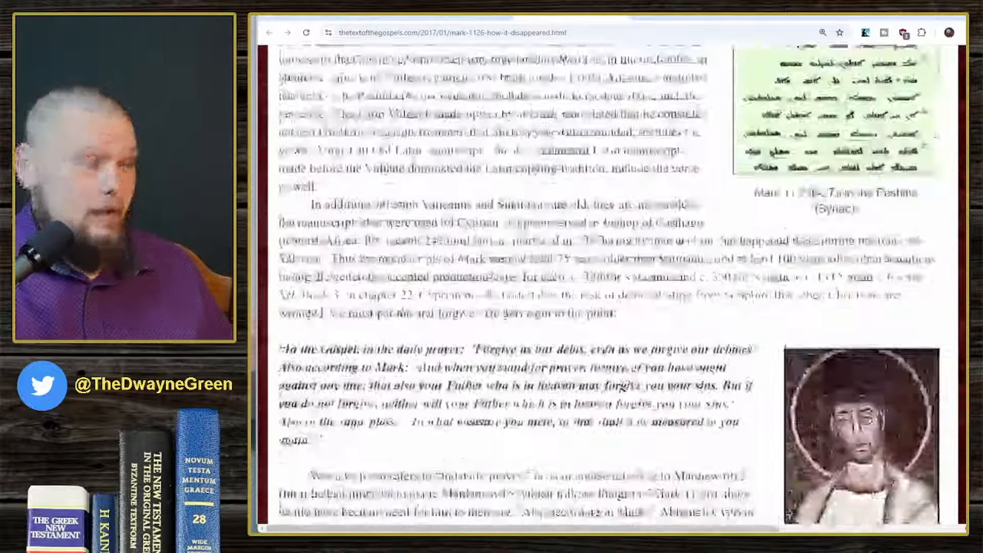
scroll("down", 3)
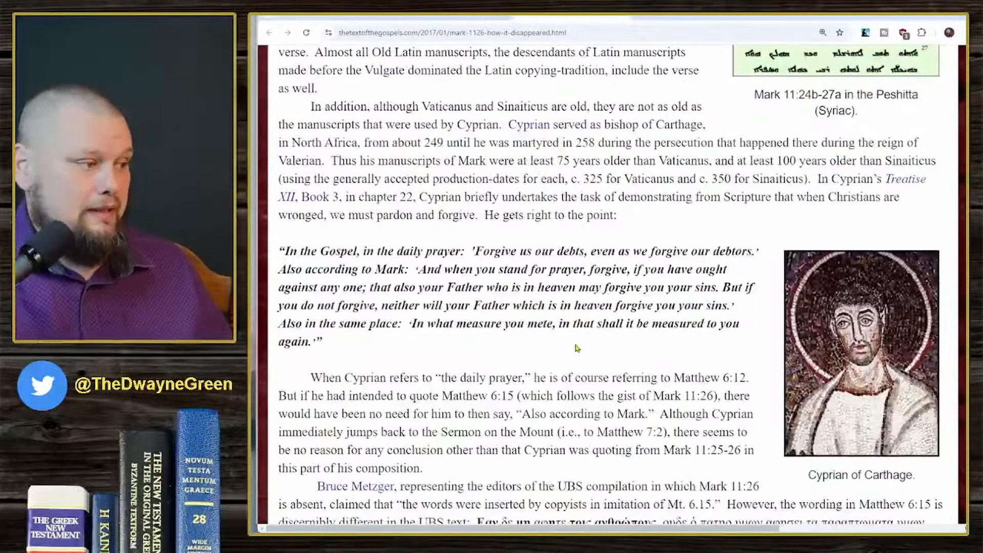
mouse_move(596, 342)
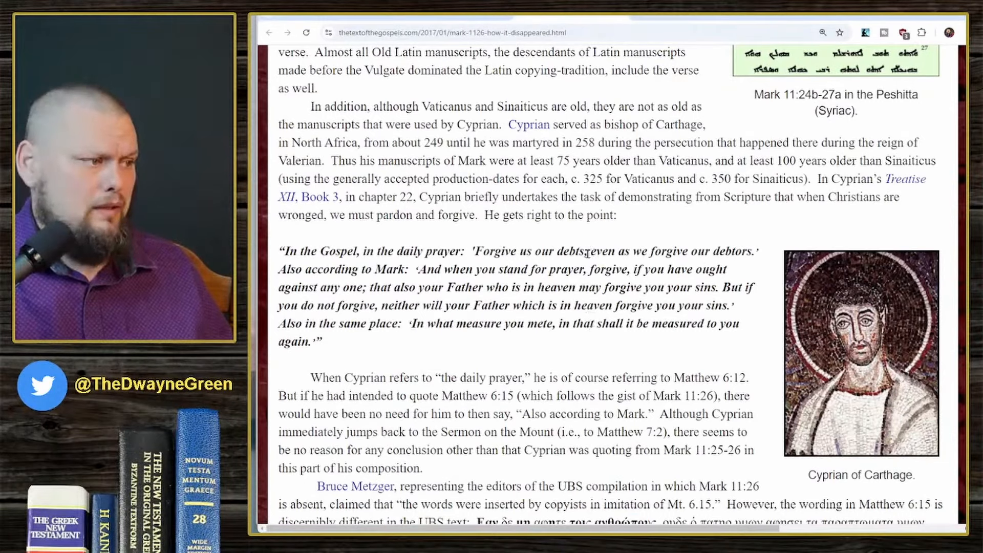
left_click_drag(425, 142, 625, 142)
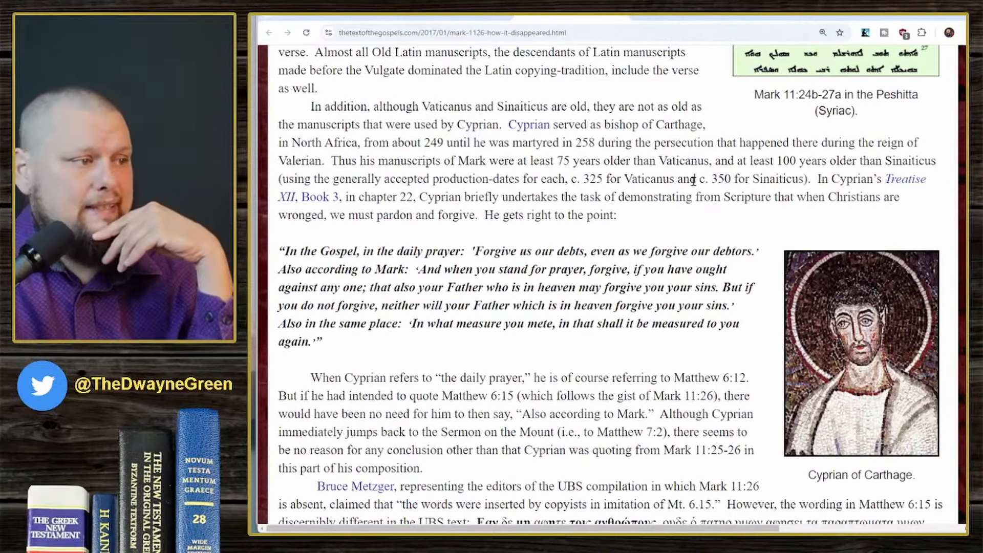
left_click_drag(336, 124, 407, 124)
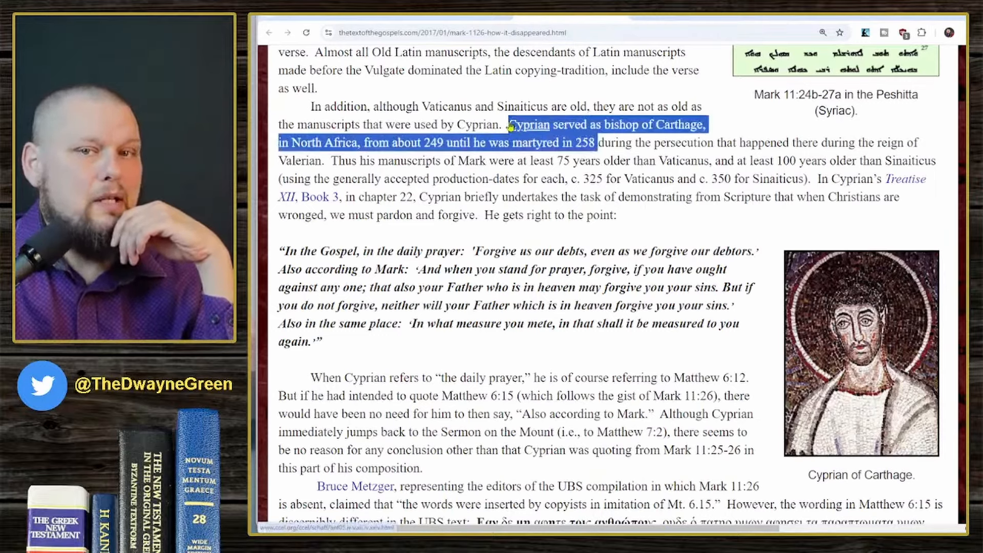
left_click(611, 145)
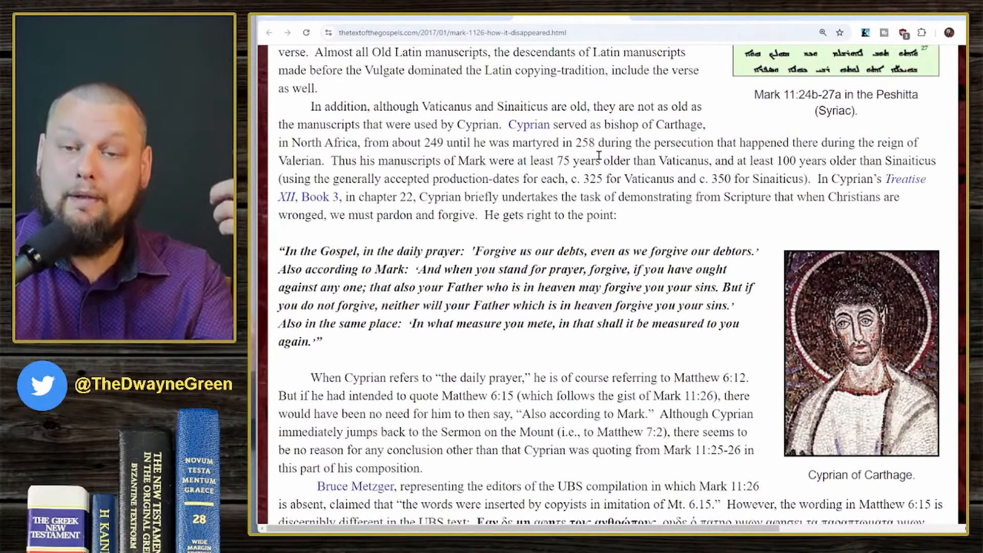
mouse_move(639, 156)
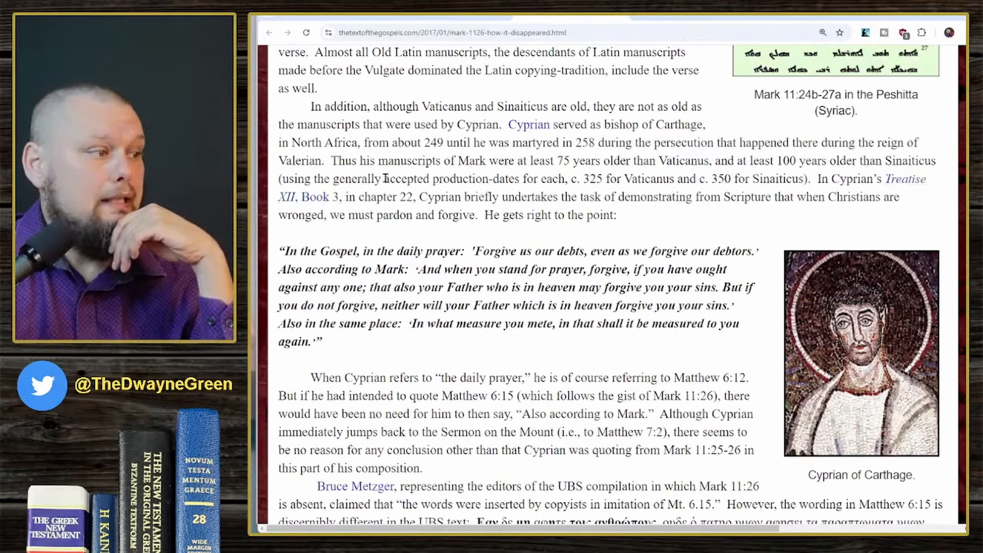
mouse_move(676, 177)
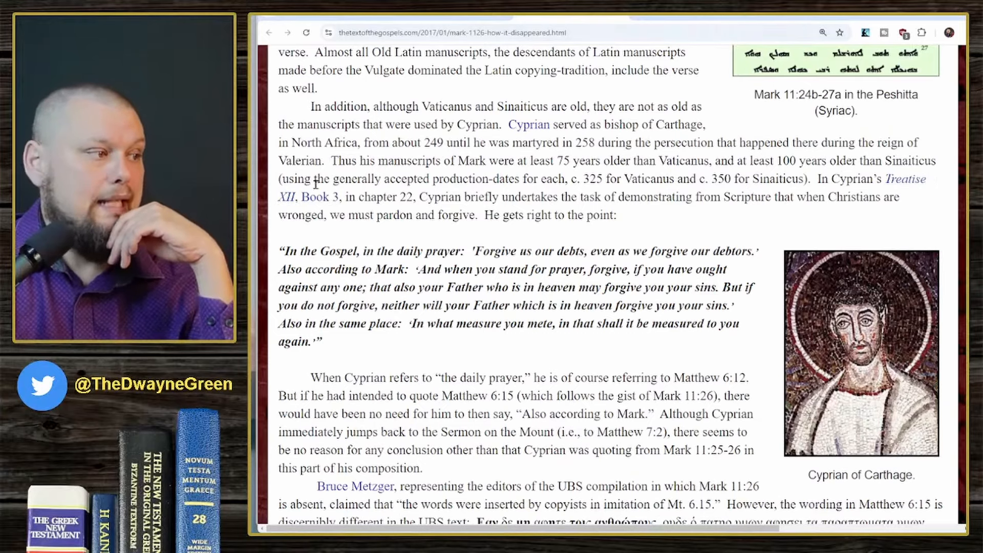
left_click_drag(297, 178, 576, 178)
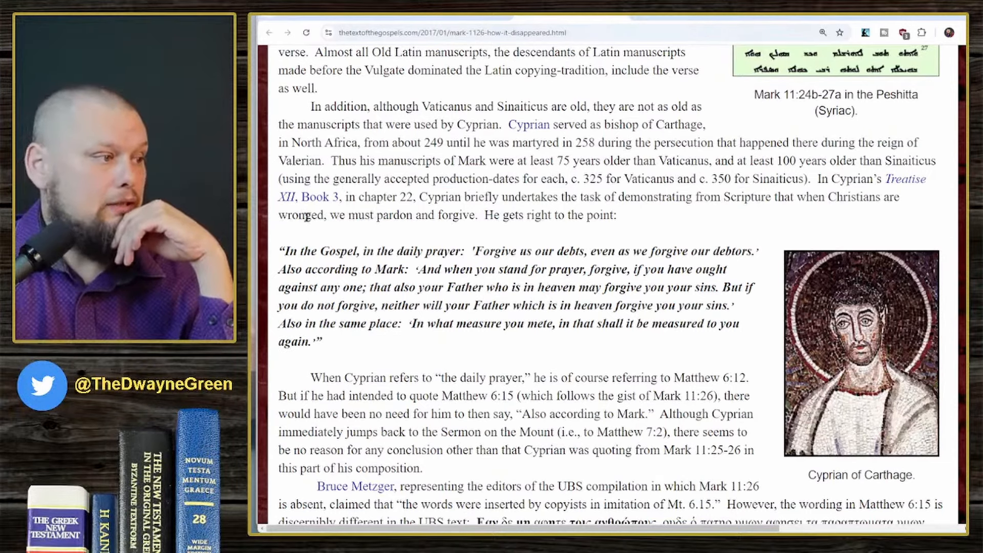
mouse_move(517, 215)
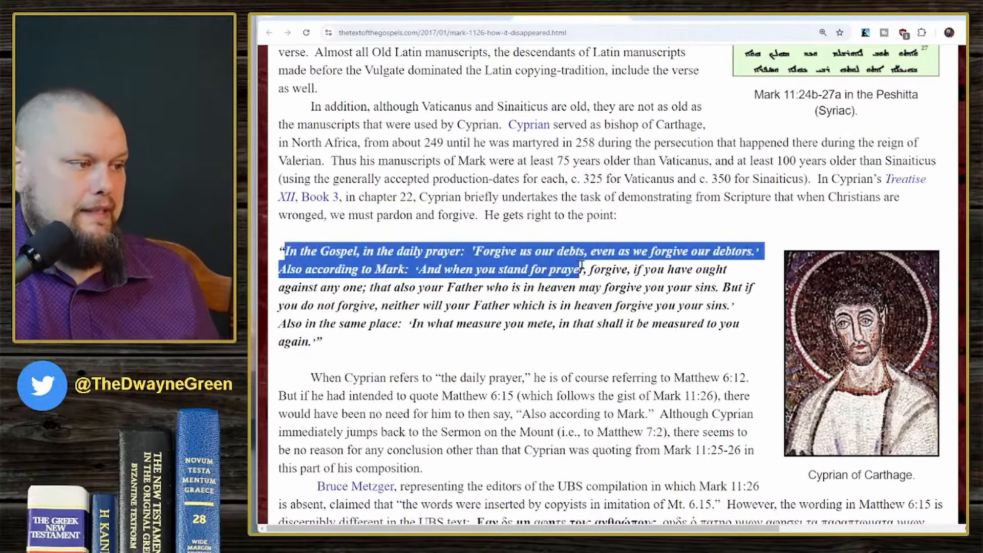
Step: Scroll past the Cyprian section to the Matthew 6:15 comparison with Mark 11:26
left_click(580, 269)
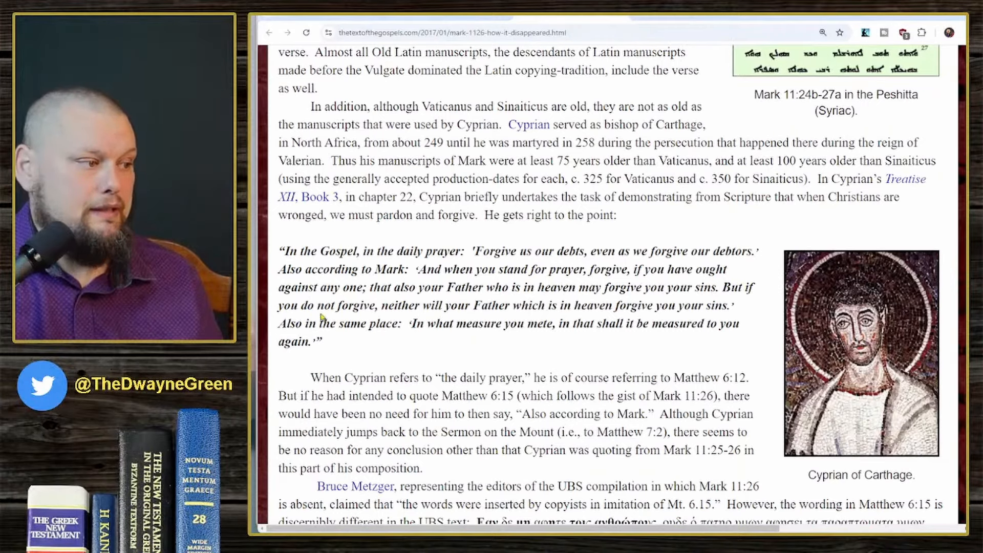
mouse_move(600, 317)
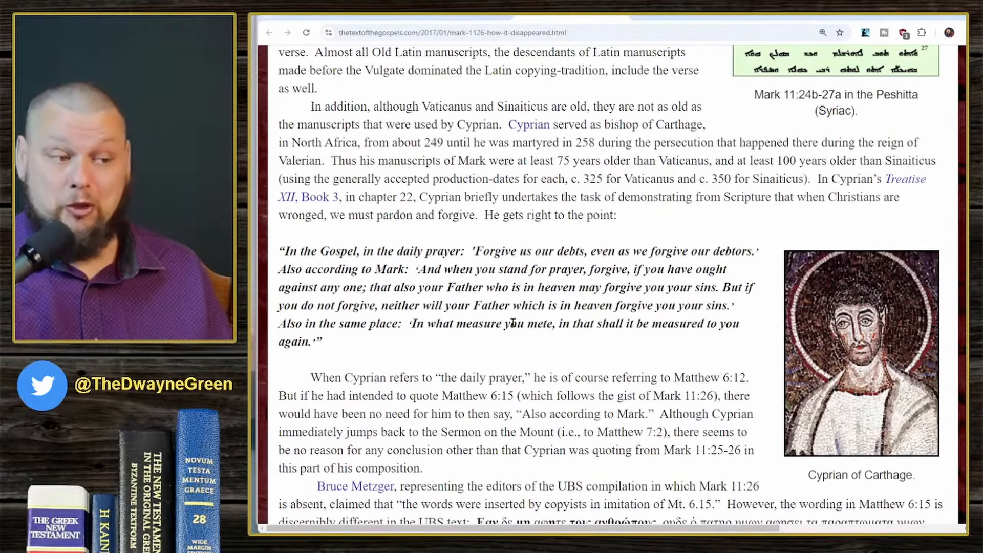
mouse_move(460, 299)
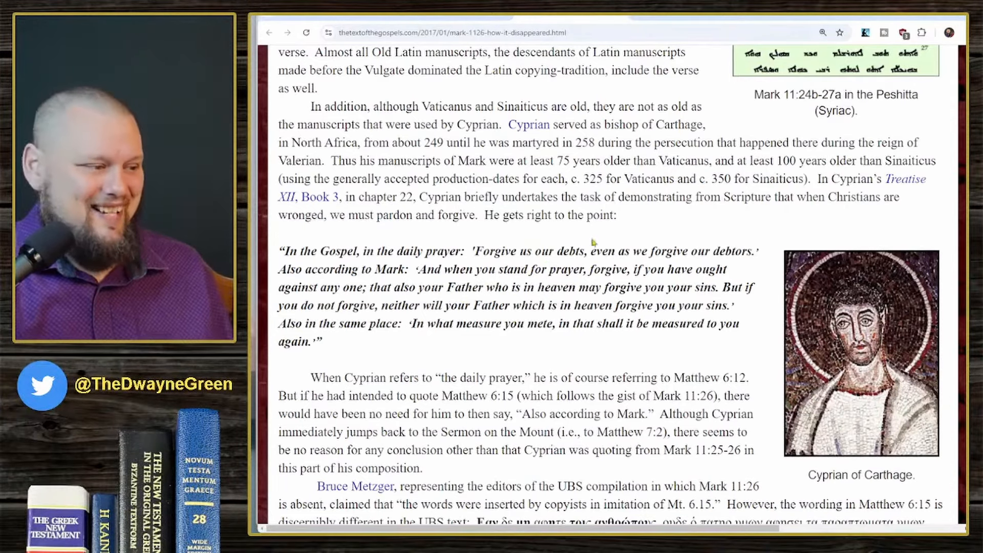
scroll("down", 3)
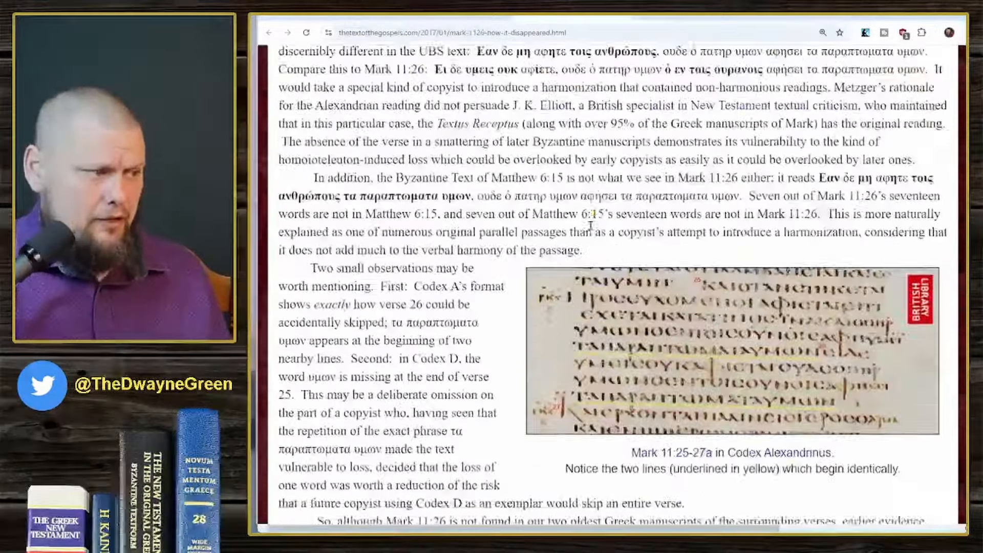
Step: Scroll to the 'Other witnesses' paragraph listing Codex Argenteus, Peshitta and Vulgate
scroll("down", 3)
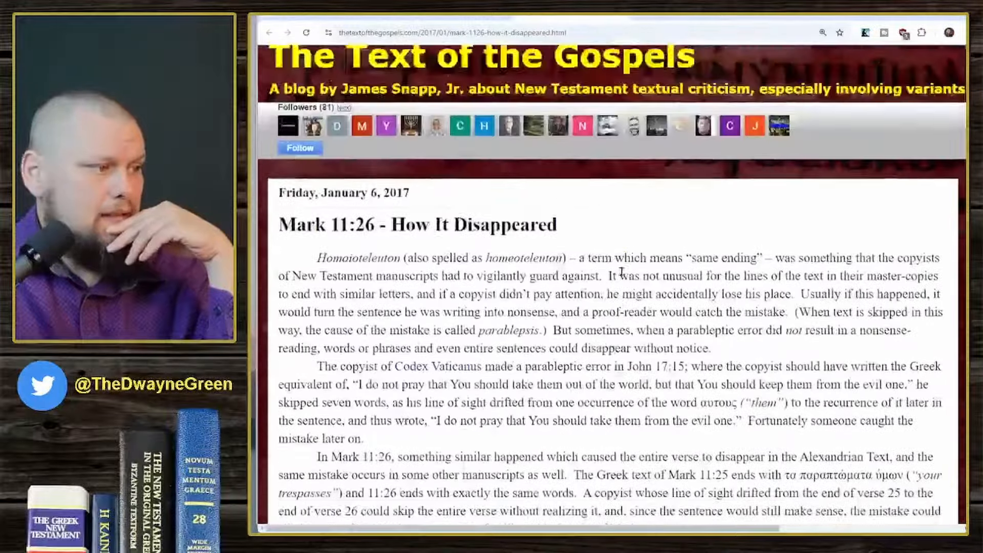
scroll("down", 3)
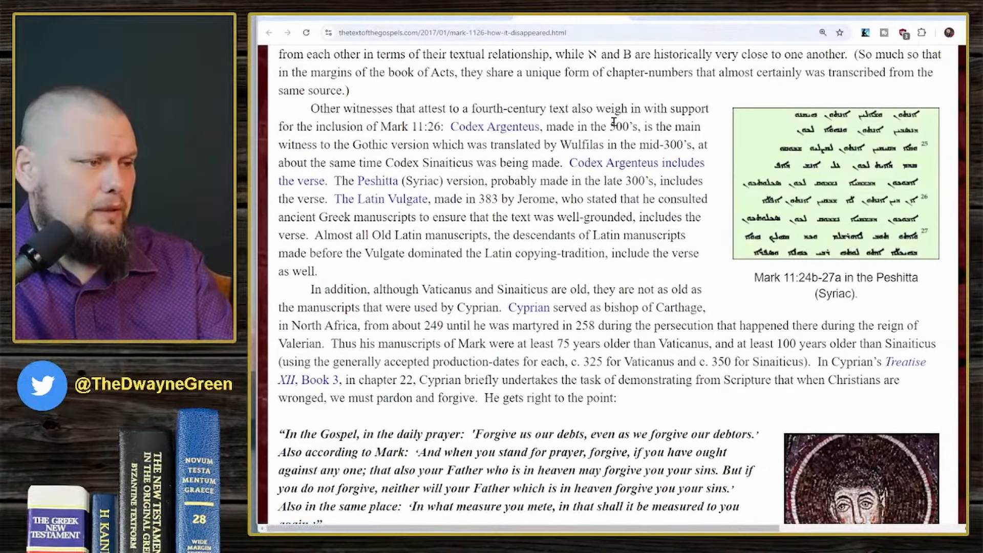
Step: Highlight phrases about Mark 11:26's inclusion and the Gothic version, then return to Excel
left_click_drag(294, 126, 365, 126)
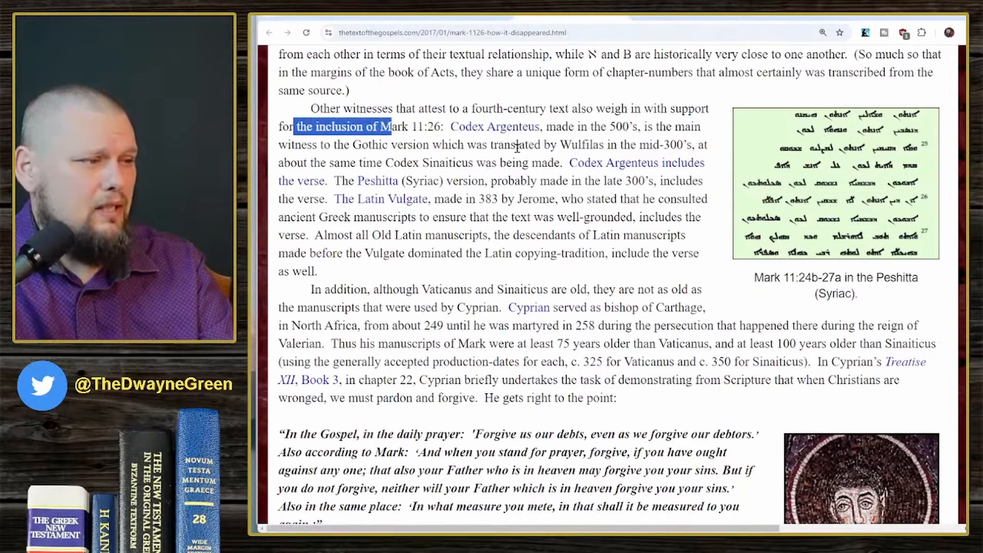
mouse_move(301, 148)
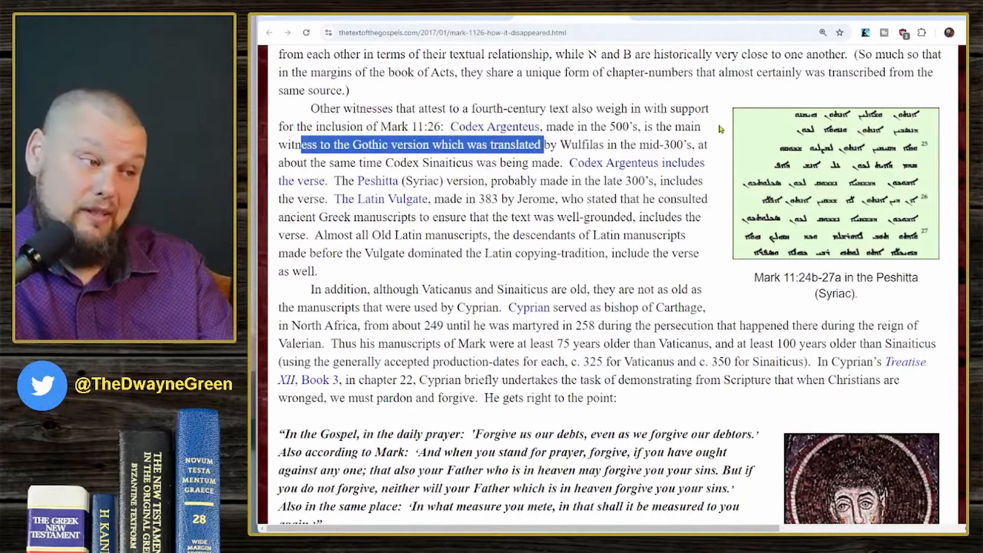
left_click_drag(545, 145, 414, 163)
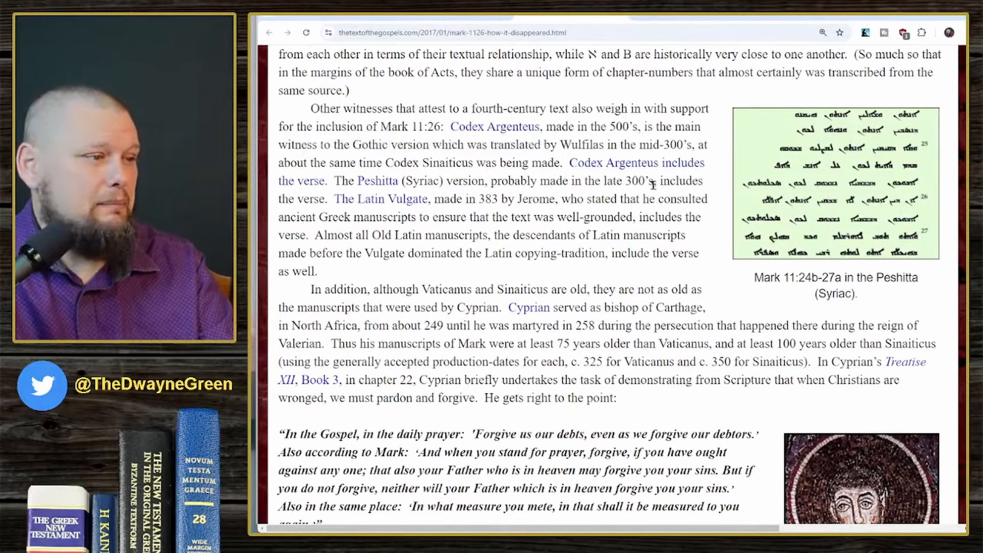
mouse_move(467, 200)
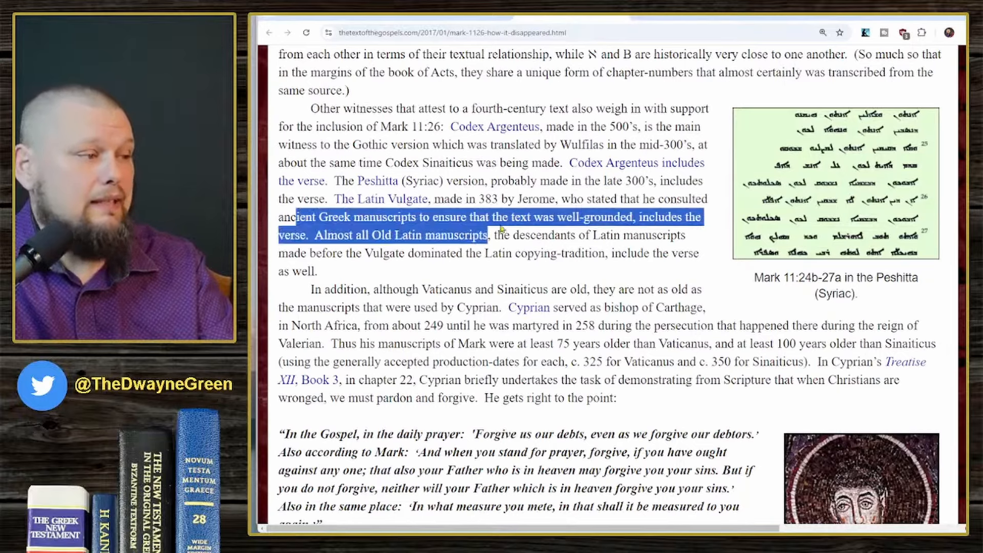
left_click(722, 225)
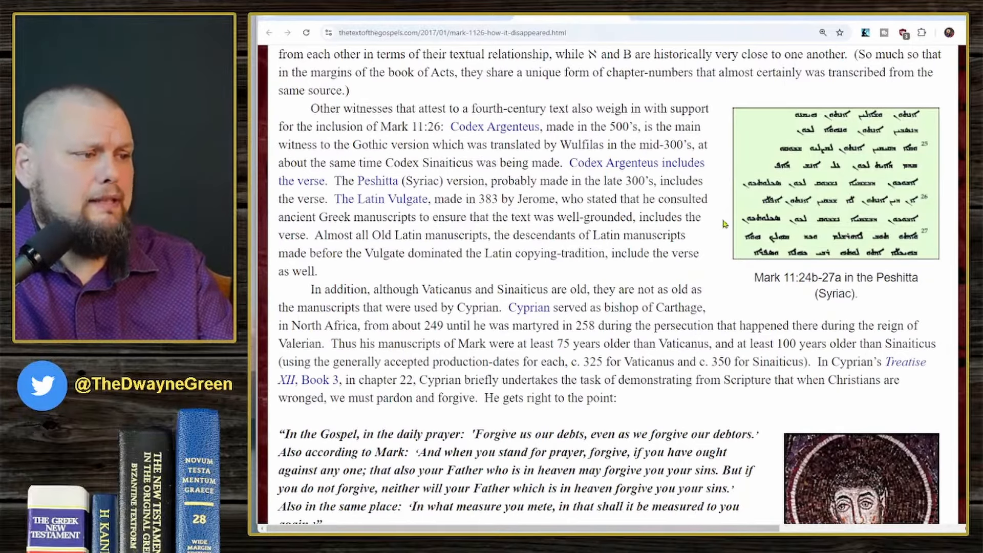
left_click_drag(354, 236, 447, 235)
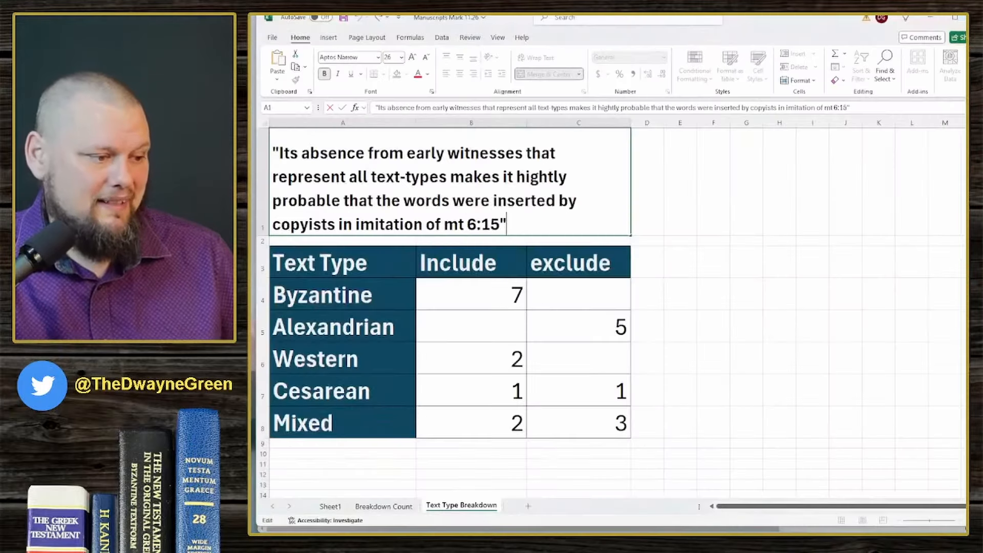
Step: Go to the Breakdown Count sheet and select the IV-century Exclude cell
left_click(383, 506)
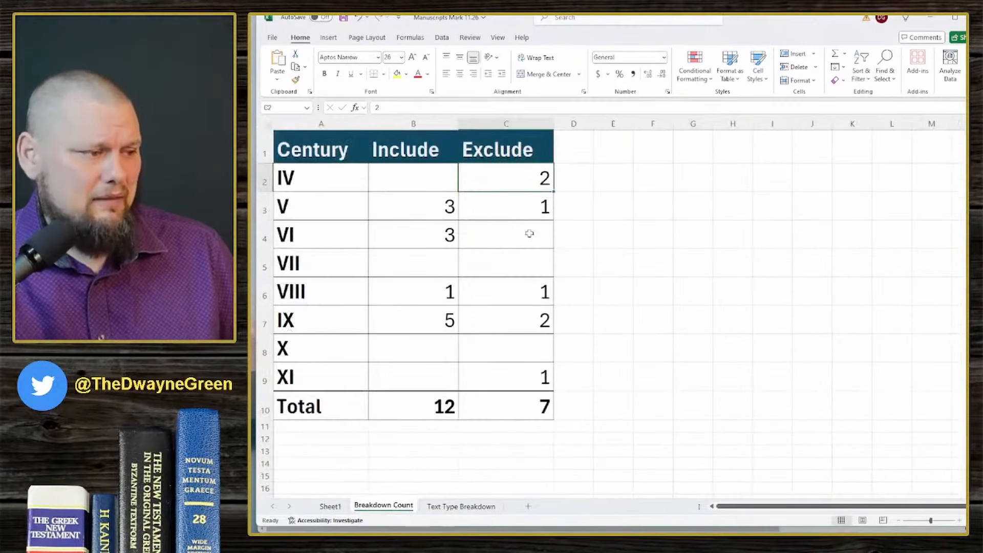
left_click(460, 505)
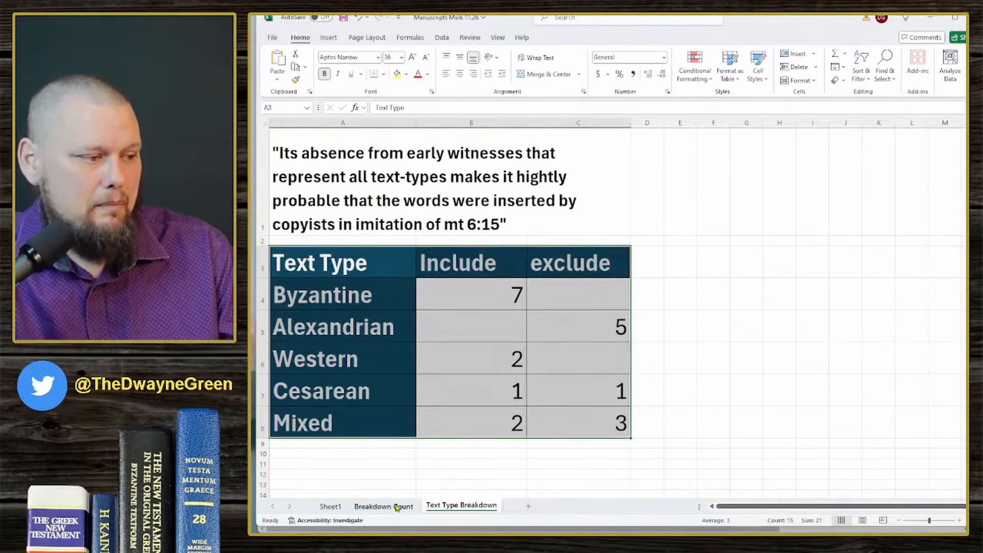
left_click(383, 506)
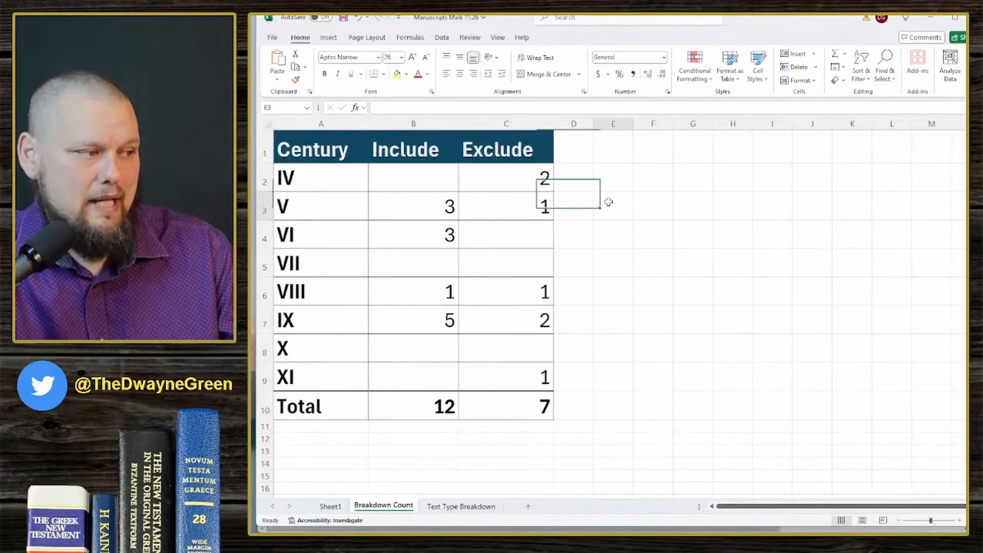
left_click(506, 177)
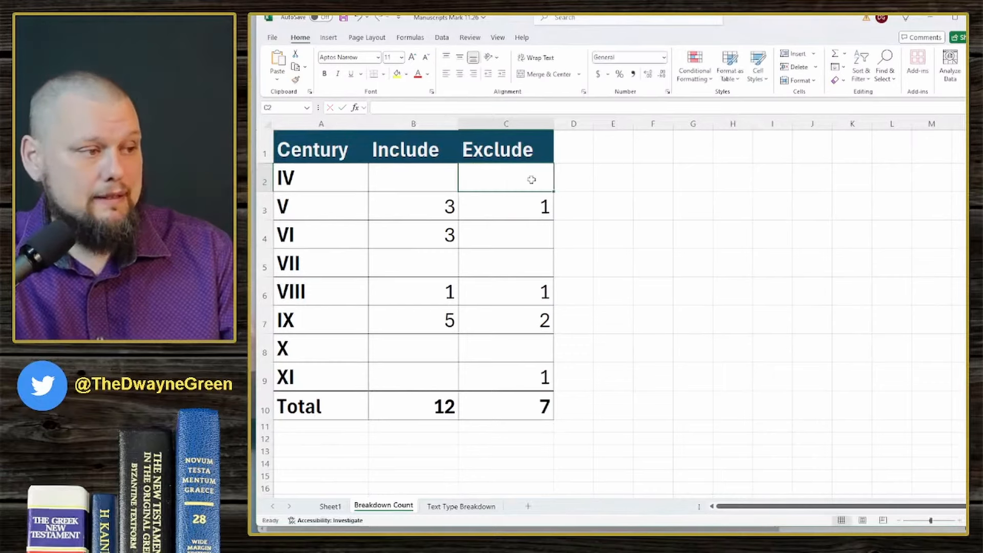
Step: Enter 2 as the IV-century Exclude count, keeping totals at 12 and 7
type("2")
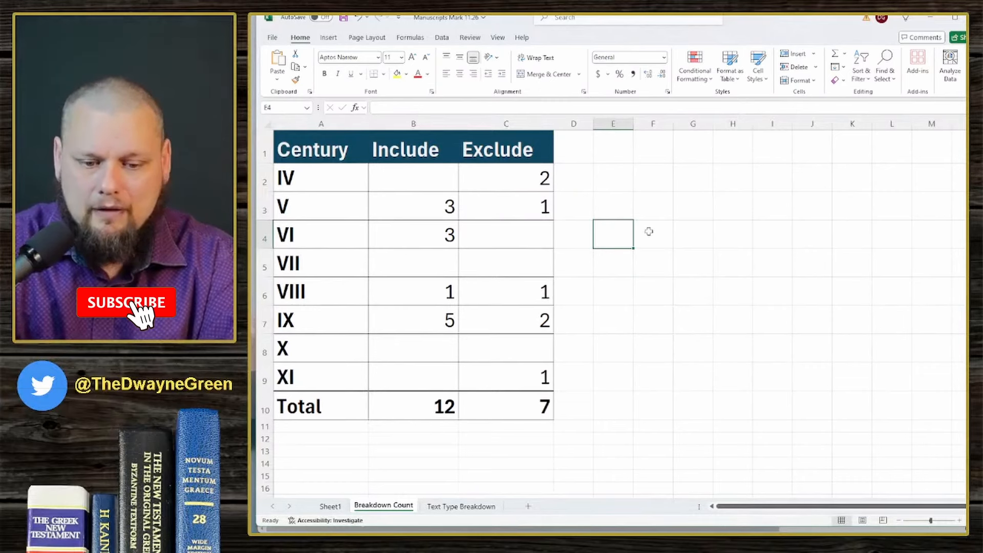
left_click(126, 302)
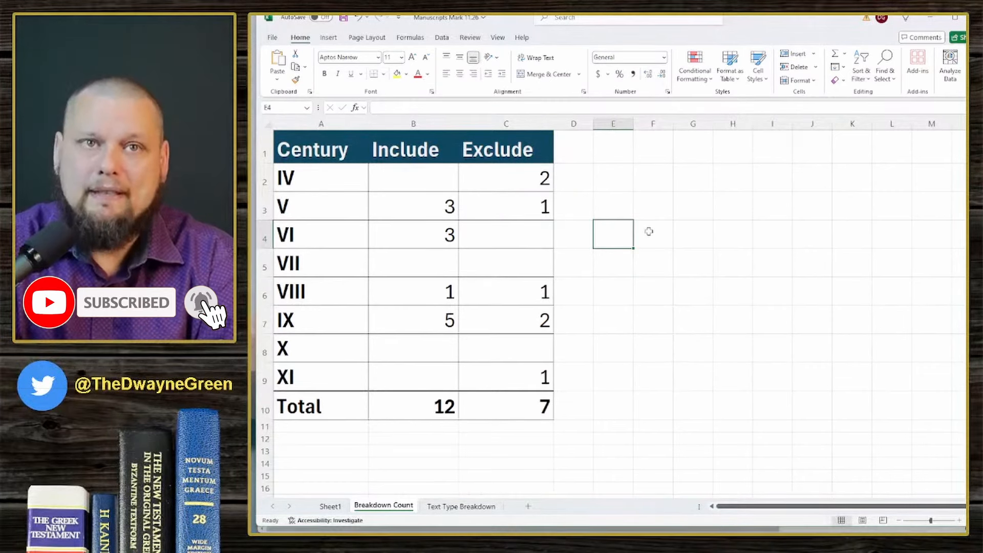